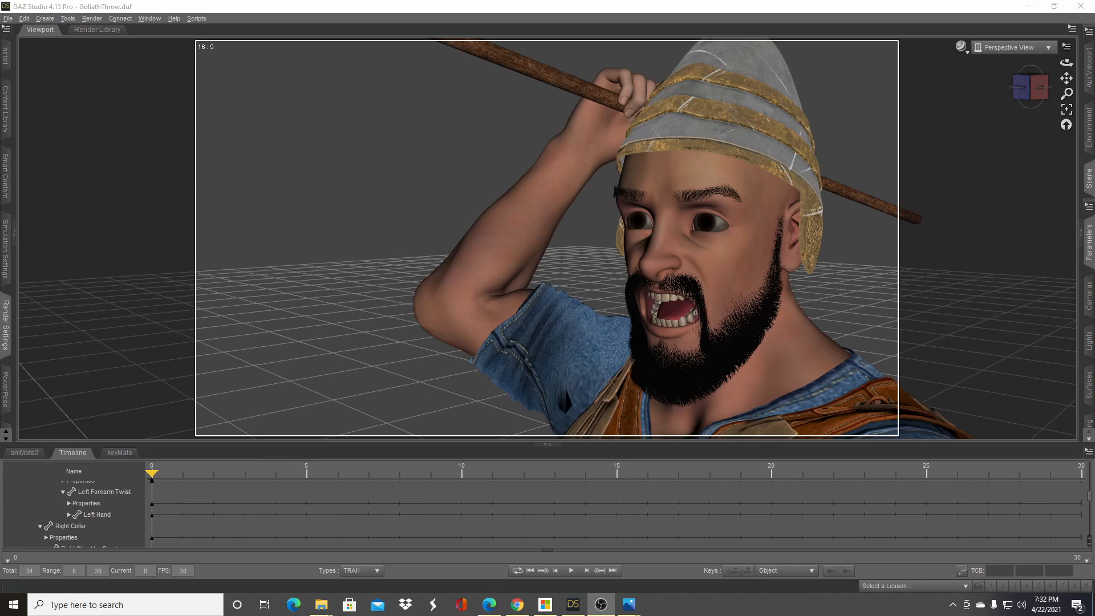
{"action": "mouse_move", "coordinate": [159, 215]}
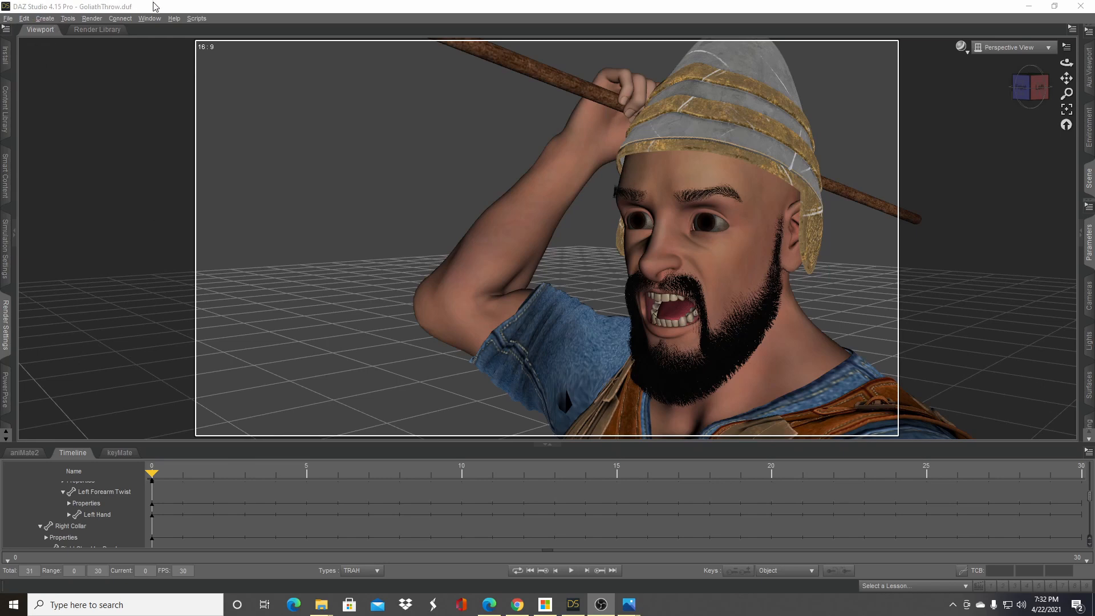
{"action": "mouse_move", "coordinate": [23, 163]}
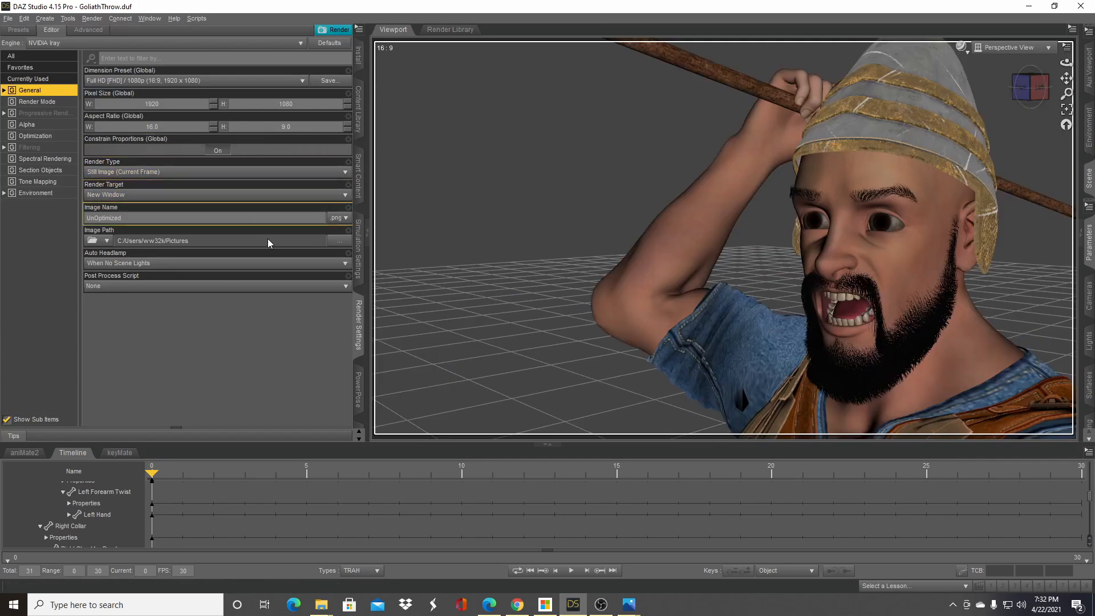
{"action": "mouse_move", "coordinate": [372, 339]}
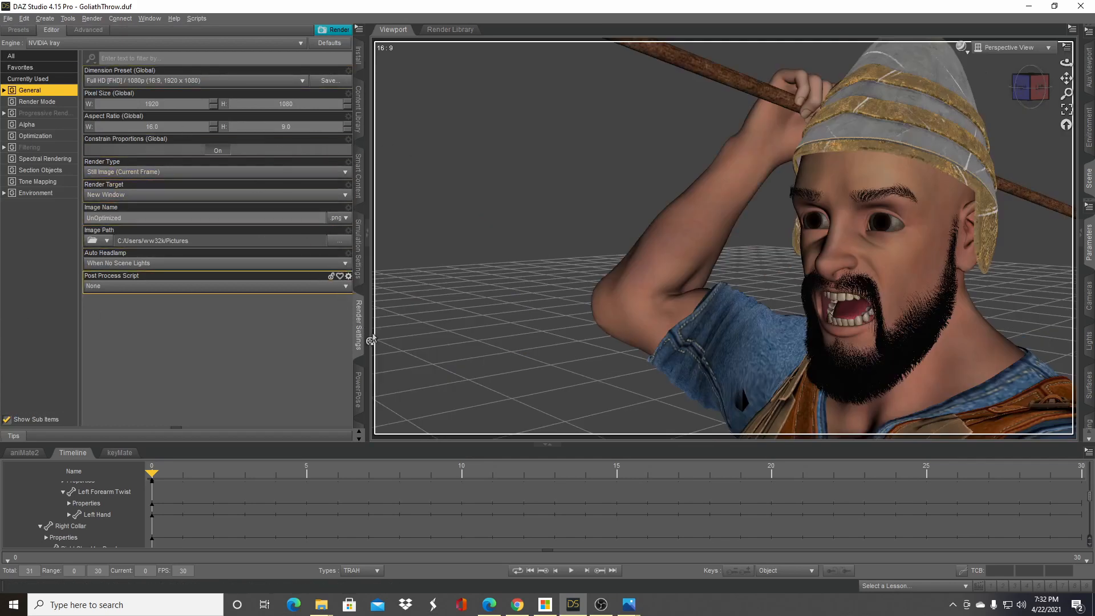
{"action": "mouse_move", "coordinate": [363, 348]}
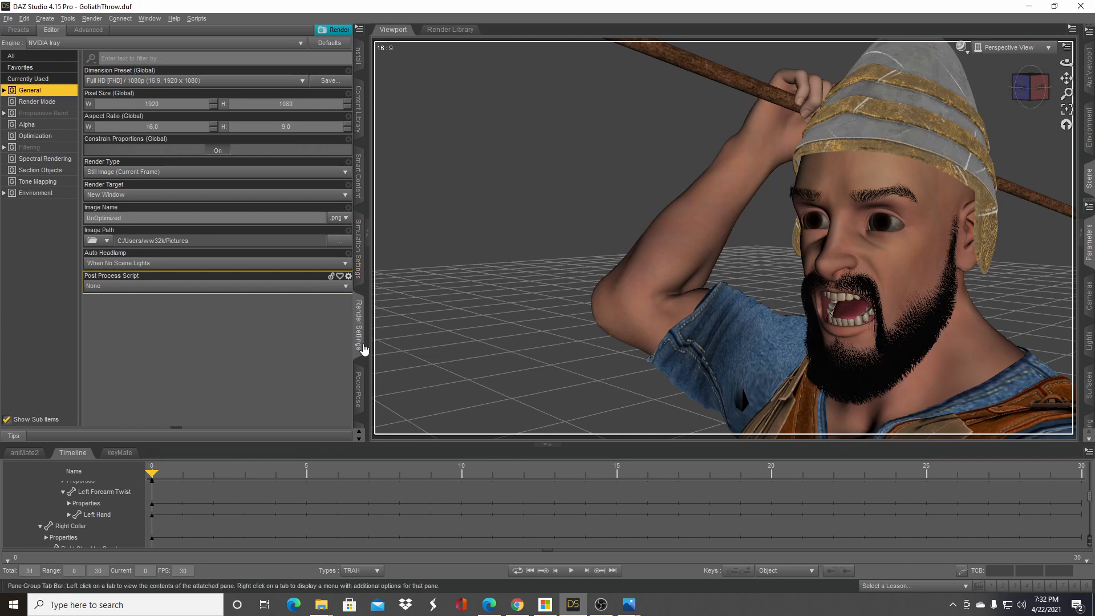
Bring up the Render Settings pane showing the NVIDIA Iray General options
{"action": "left_click", "coordinate": [164, 42]}
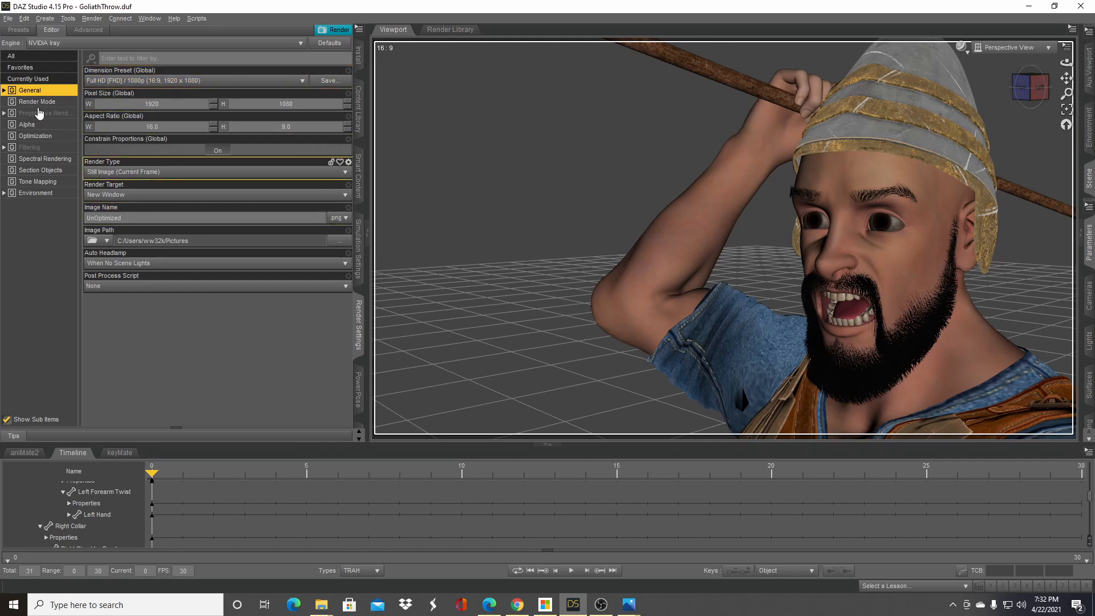
In Progressive Rendering, edit Max Samples to lower it from 5000 to 200
{"action": "left_click", "coordinate": [45, 112]}
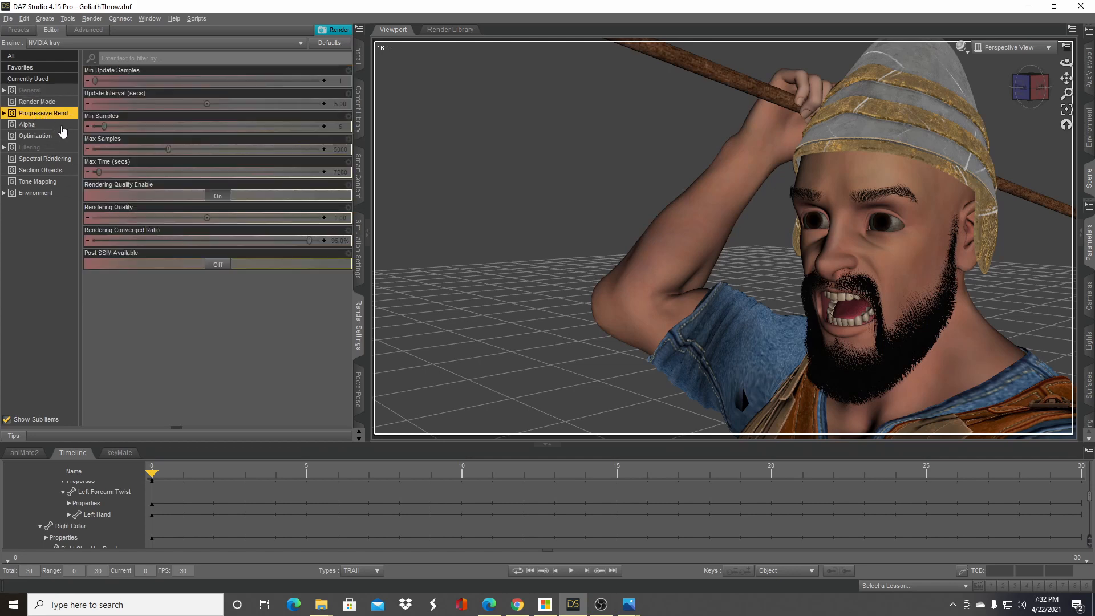
{"action": "mouse_move", "coordinate": [130, 148]}
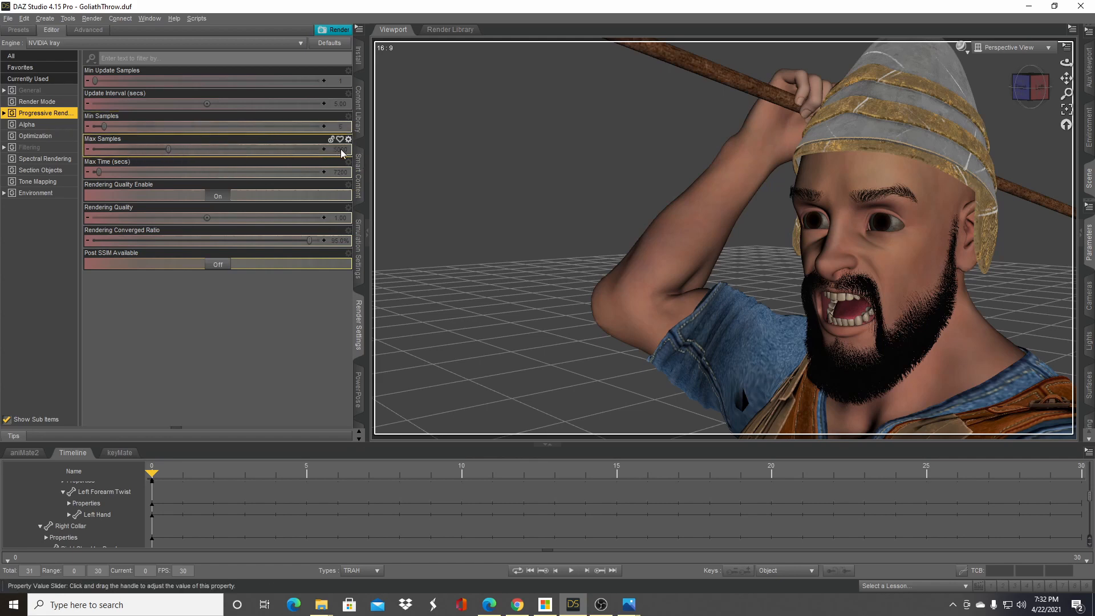
{"action": "double_click", "coordinate": [217, 149]}
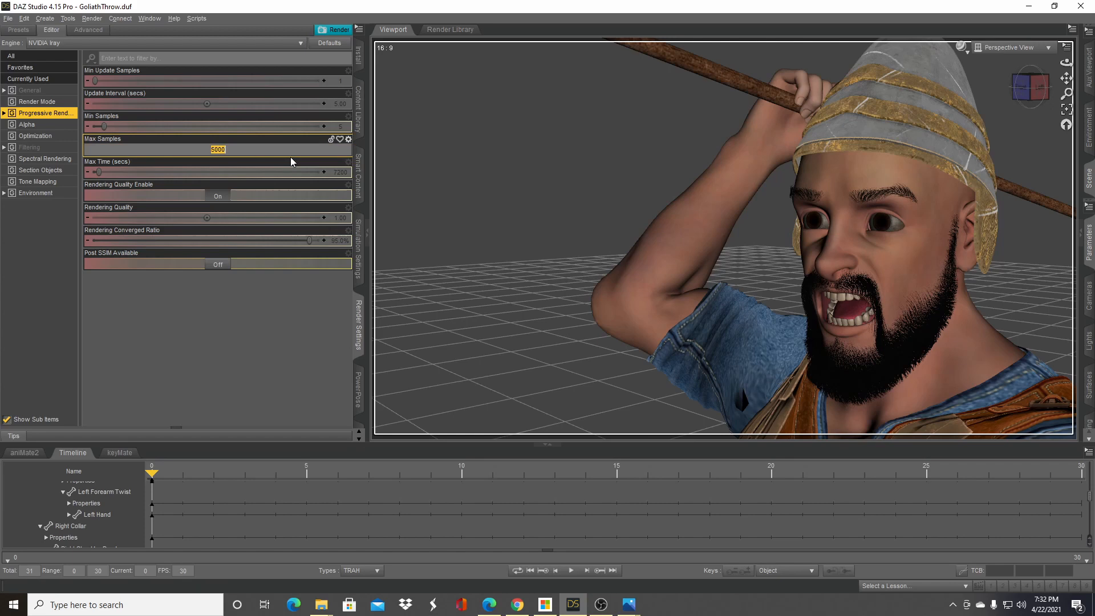
{"action": "mouse_move", "coordinate": [255, 194]}
{"action": "type", "text": "200"}
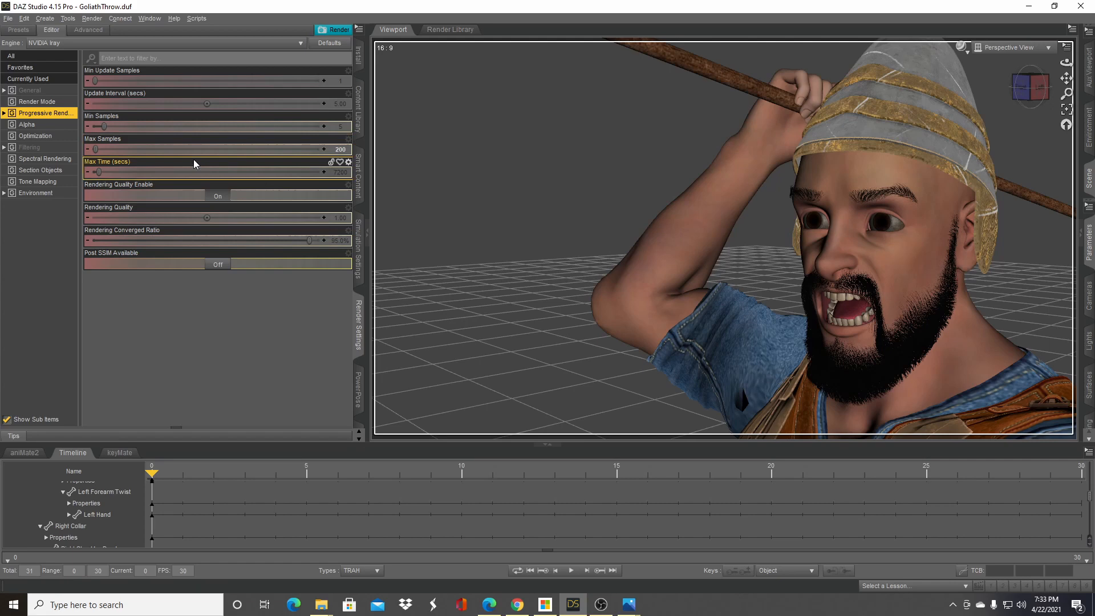
Review the Alpha and Optimization sections, then show the Iray Filtering settings
{"action": "left_click", "coordinate": [26, 124]}
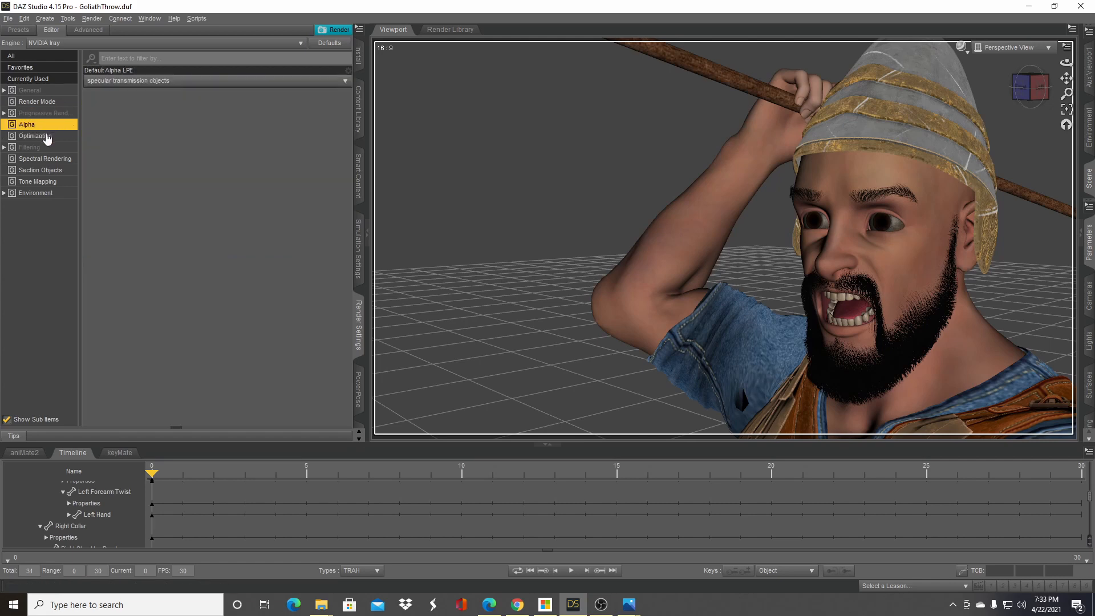
{"action": "left_click", "coordinate": [36, 136]}
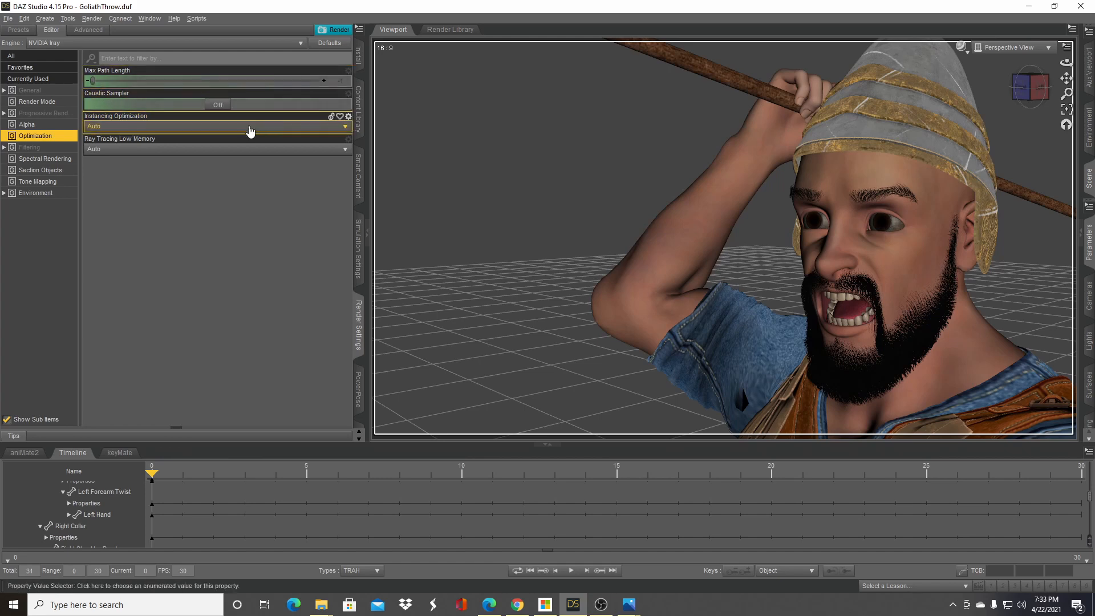
{"action": "left_click", "coordinate": [30, 147]}
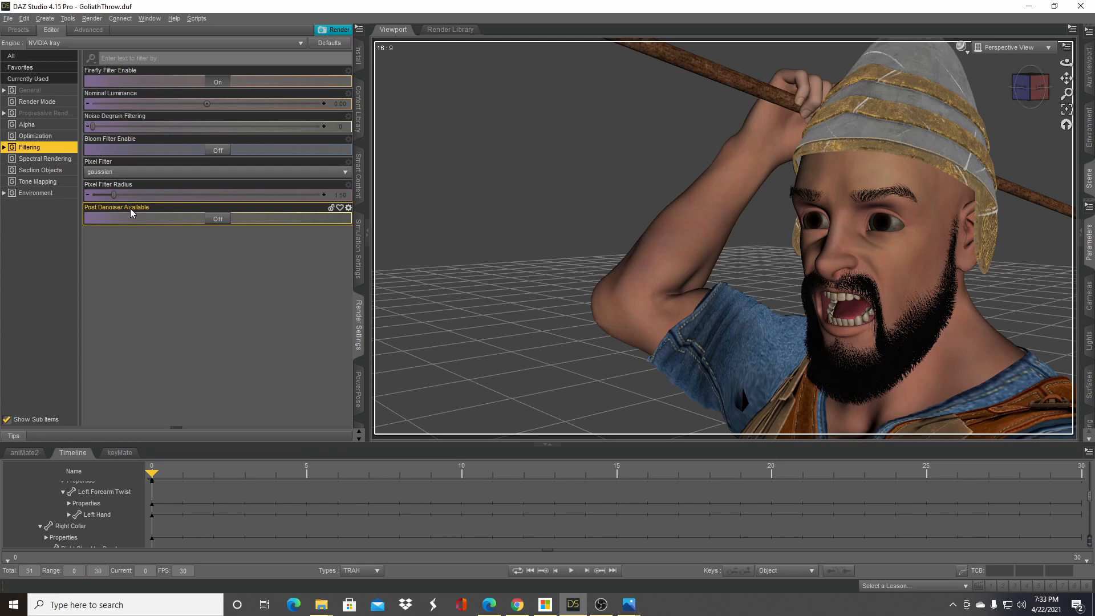
{"action": "mouse_move", "coordinate": [107, 214]}
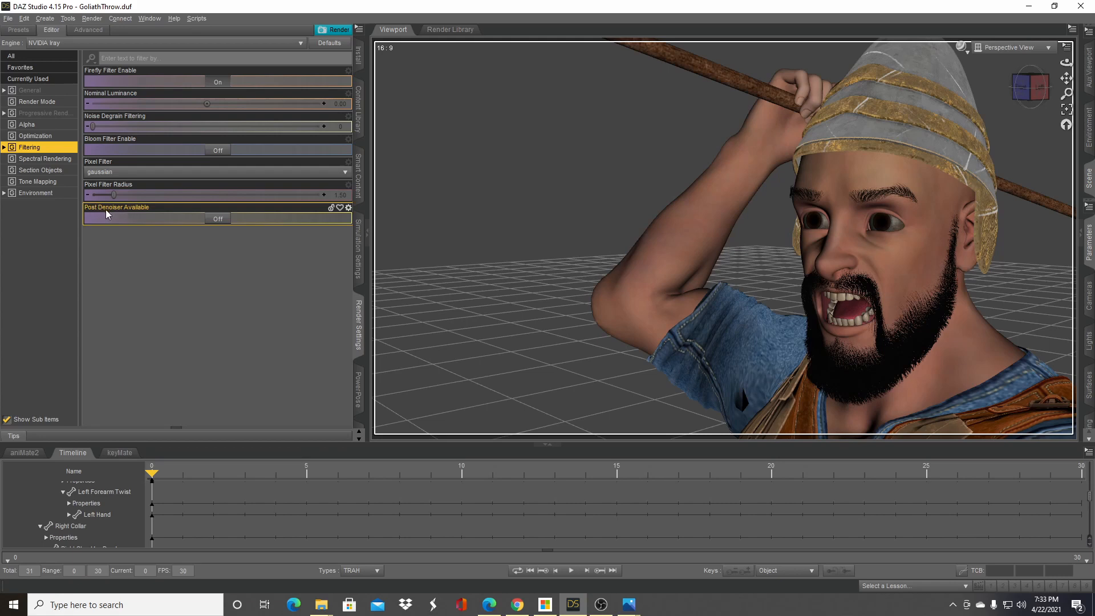
{"action": "mouse_move", "coordinate": [217, 222]}
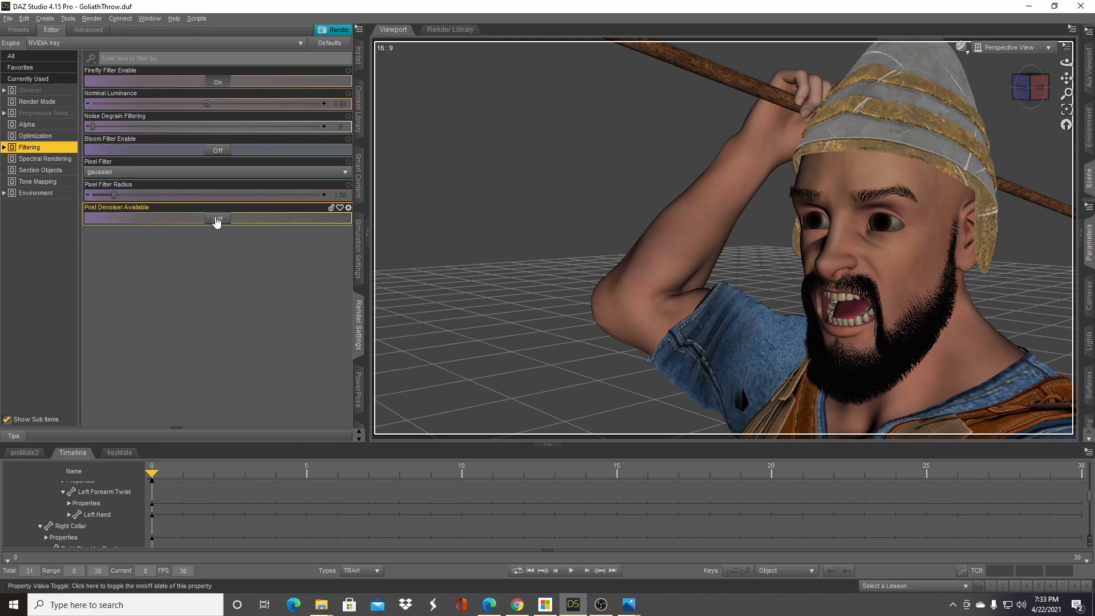
Switch Post Denoiser Available to On so the denoiser can be enabled
{"action": "left_click", "coordinate": [217, 219]}
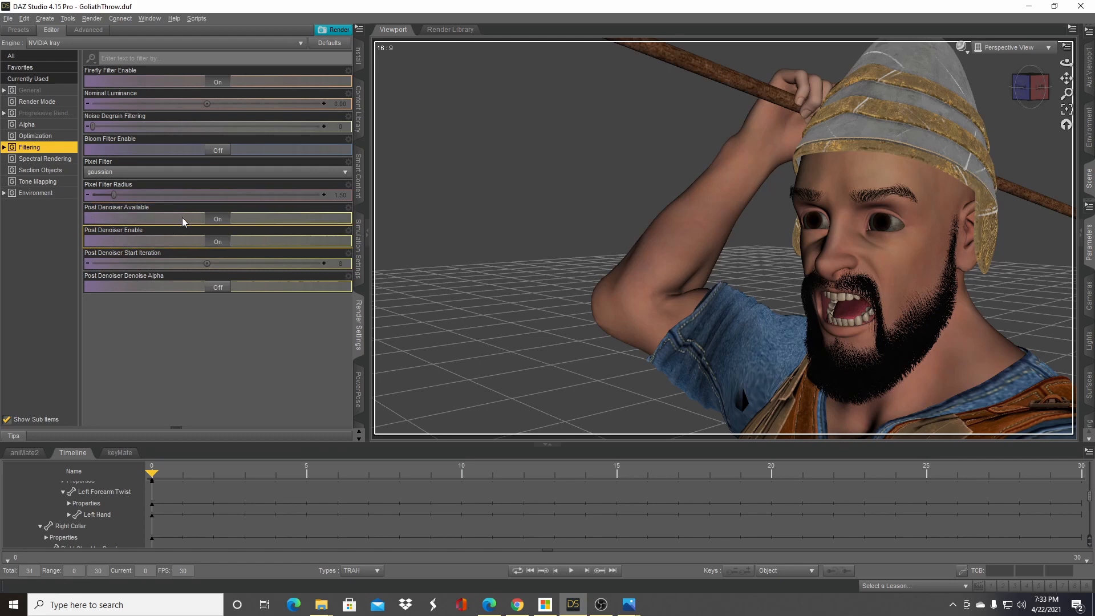
{"action": "mouse_move", "coordinate": [181, 229]}
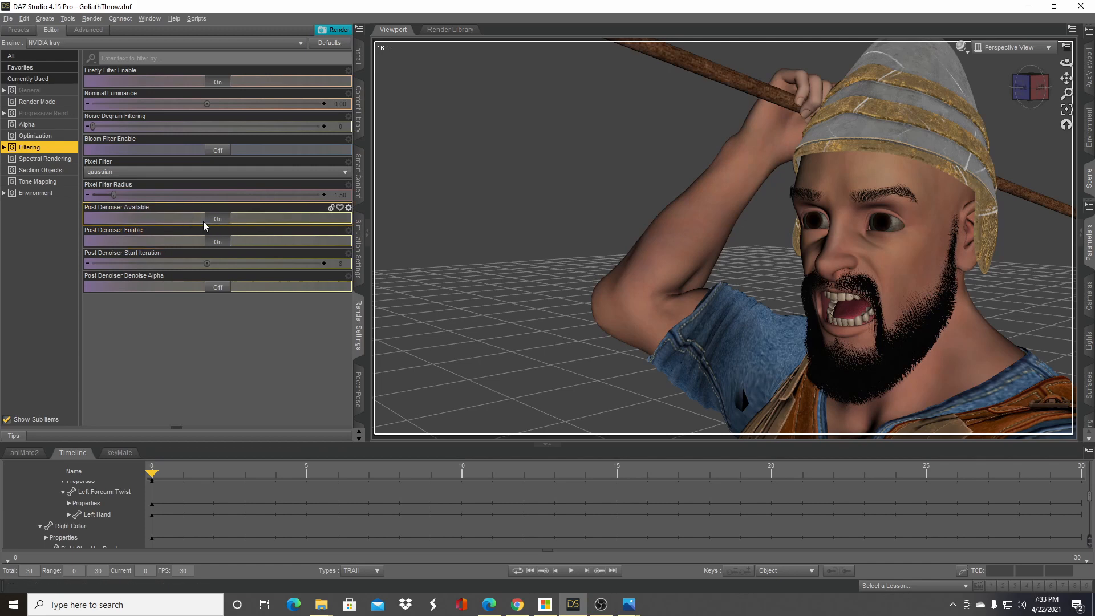
{"action": "mouse_move", "coordinate": [179, 229]}
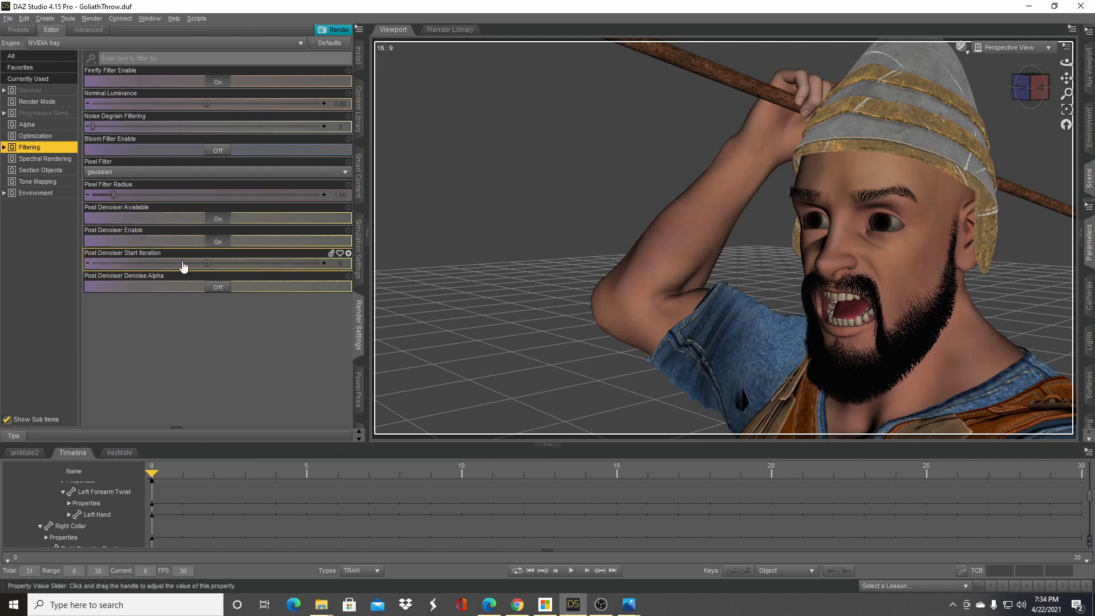
{"action": "mouse_move", "coordinate": [214, 269]}
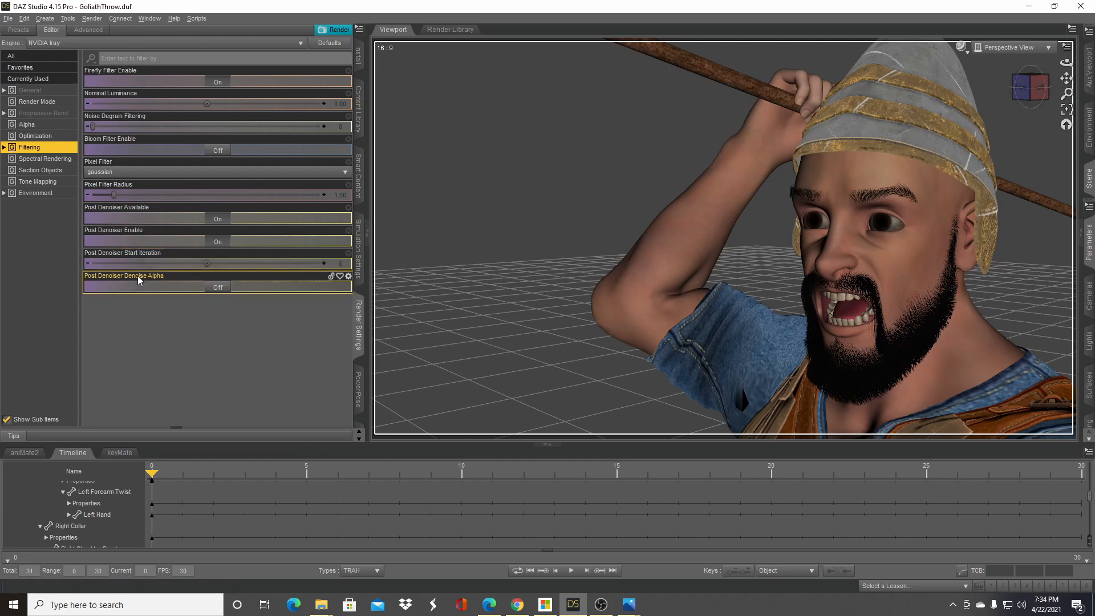
{"action": "mouse_move", "coordinate": [251, 295]}
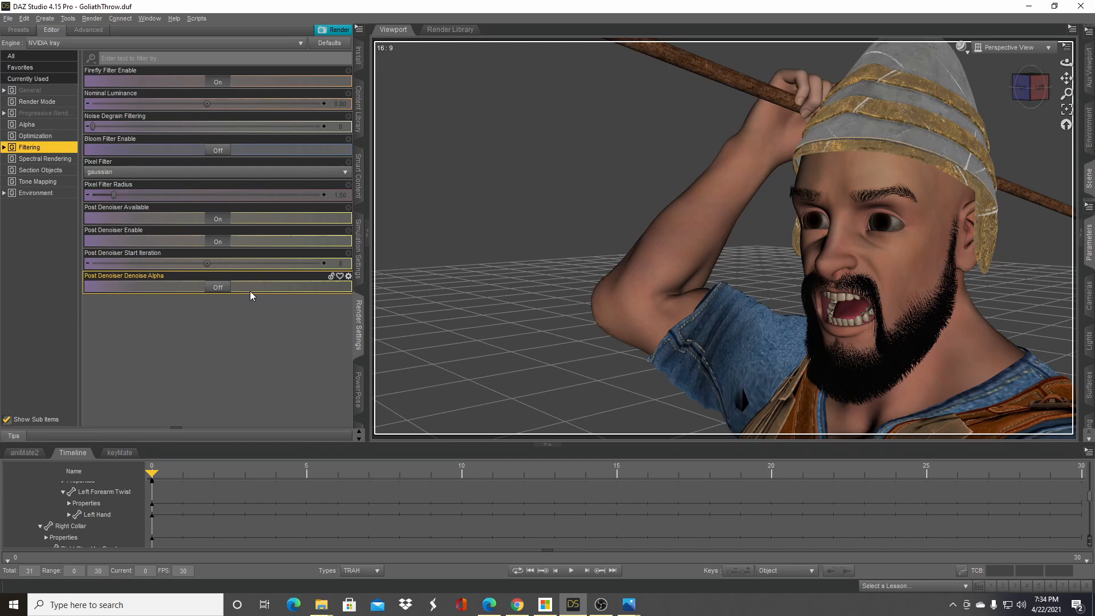
{"action": "mouse_move", "coordinate": [235, 281]}
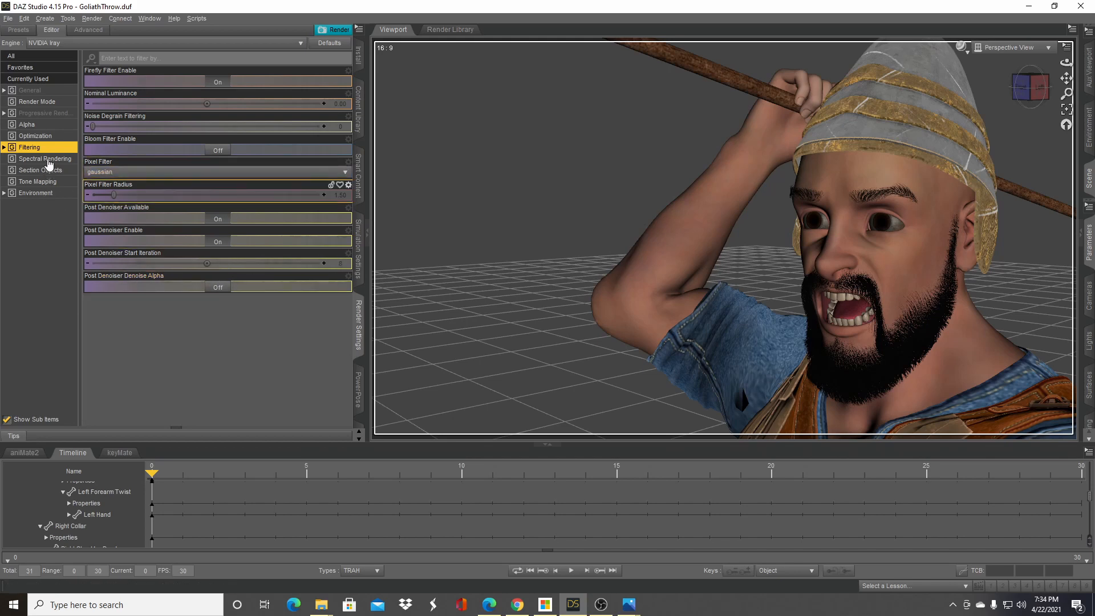
Pass through Spectral Rendering and Tone Mapping to the Environment settings in dome-and-scene mode
{"action": "left_click", "coordinate": [43, 158]}
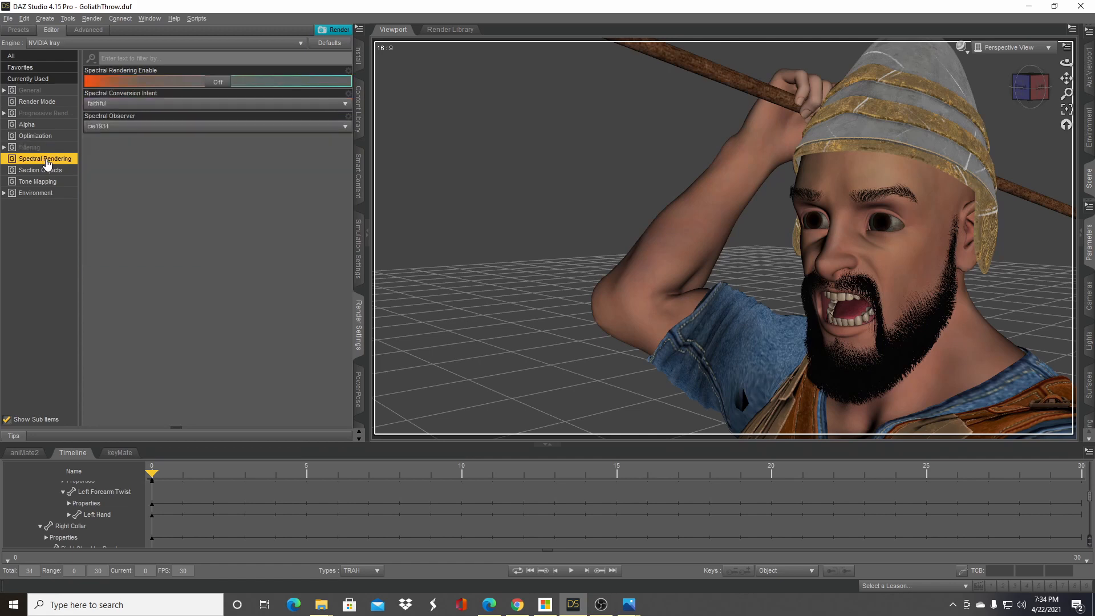
{"action": "left_click", "coordinate": [37, 181]}
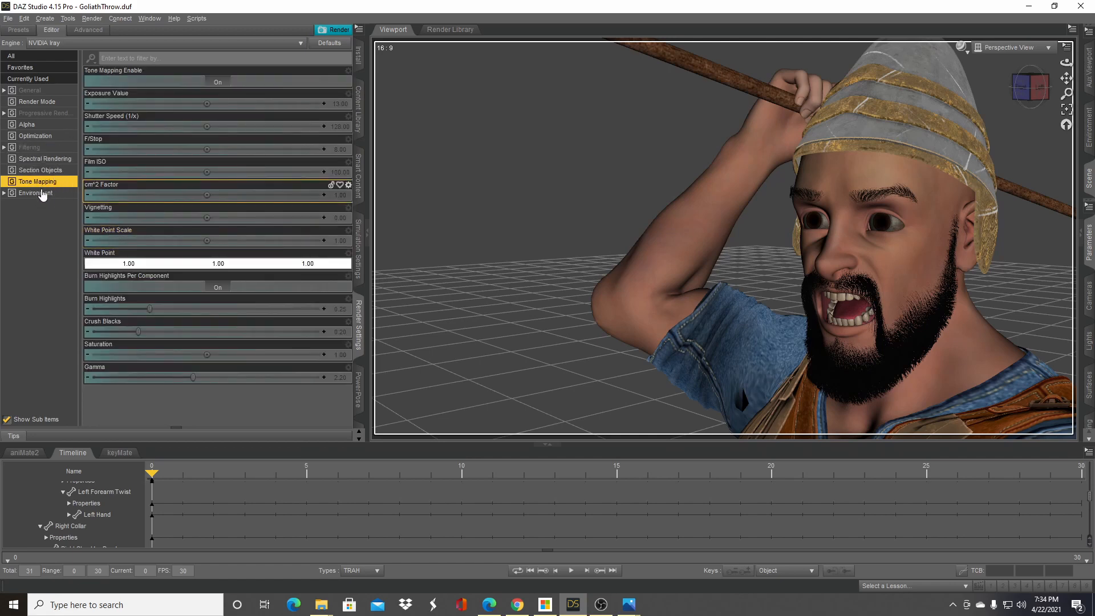
{"action": "left_click", "coordinate": [36, 193]}
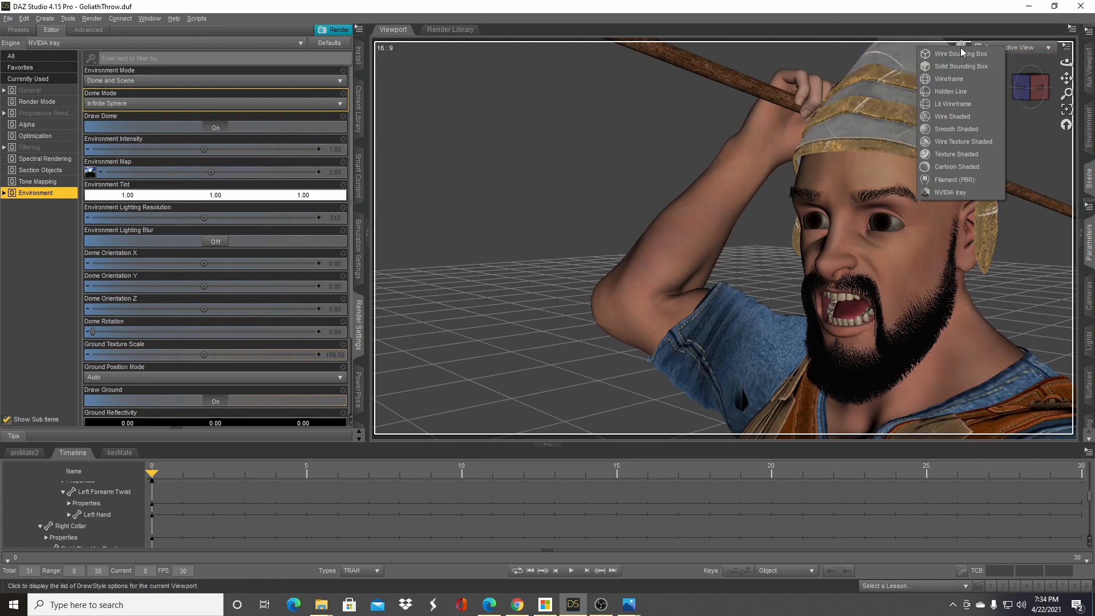
Set the viewport DrawStyle to NVIDIA Iray for a live preview of the warrior
{"action": "left_click", "coordinate": [955, 154]}
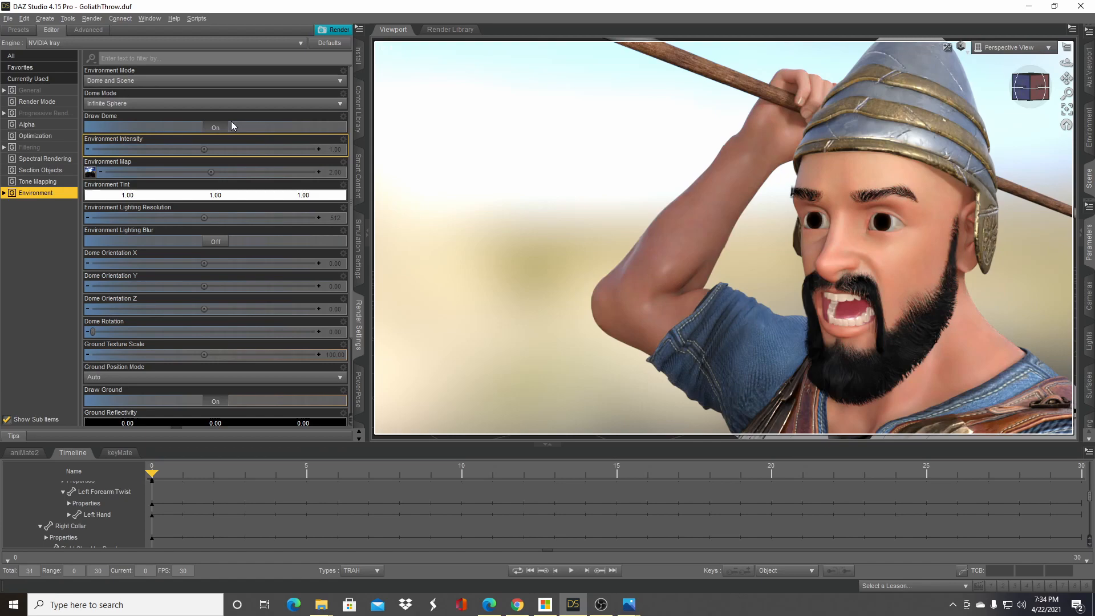
{"action": "mouse_move", "coordinate": [214, 131]}
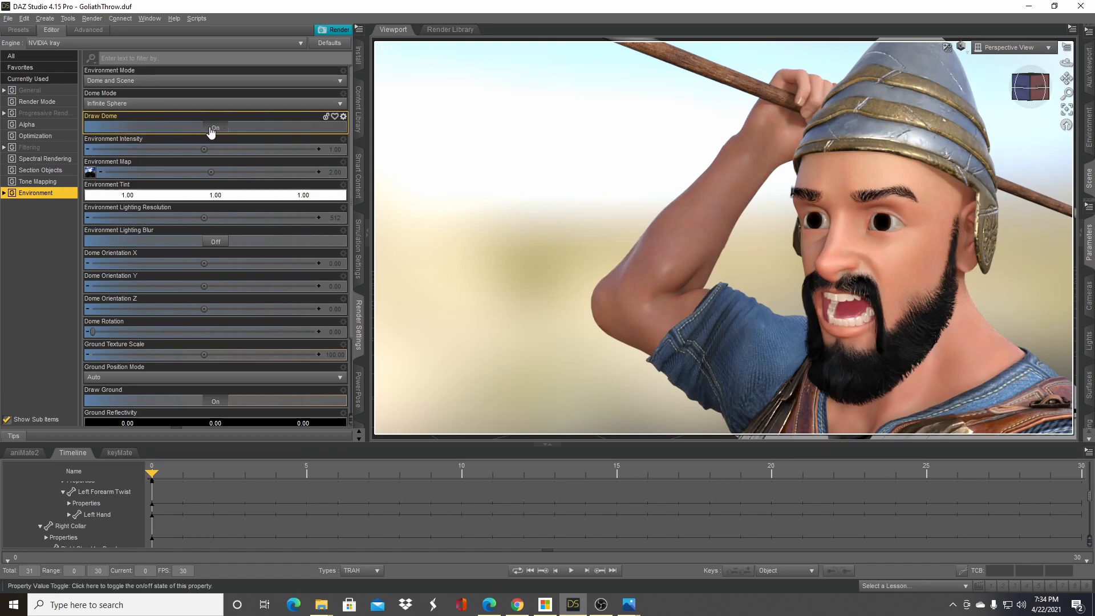
Turn Draw Dome off so the warrior renders against plain grey
{"action": "left_click", "coordinate": [215, 127]}
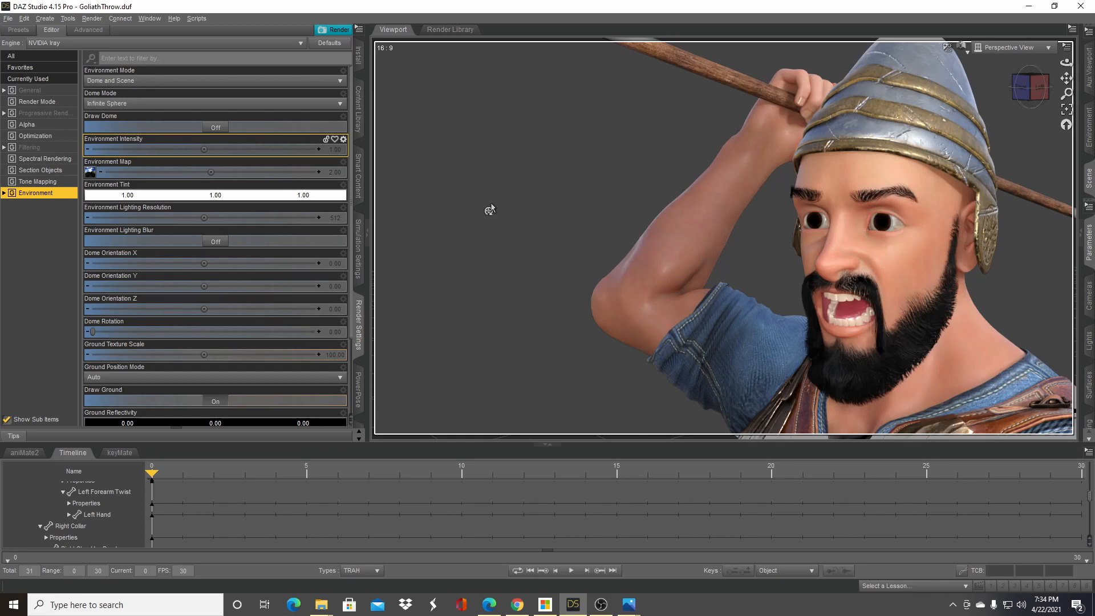
{"action": "mouse_move", "coordinate": [677, 139]}
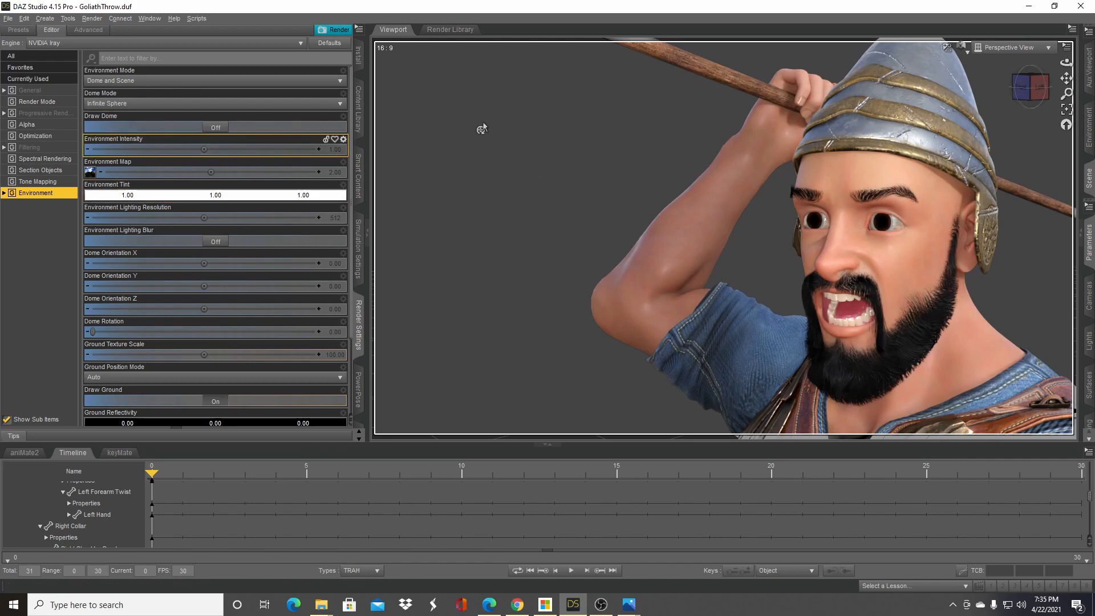
{"action": "mouse_move", "coordinate": [469, 154]}
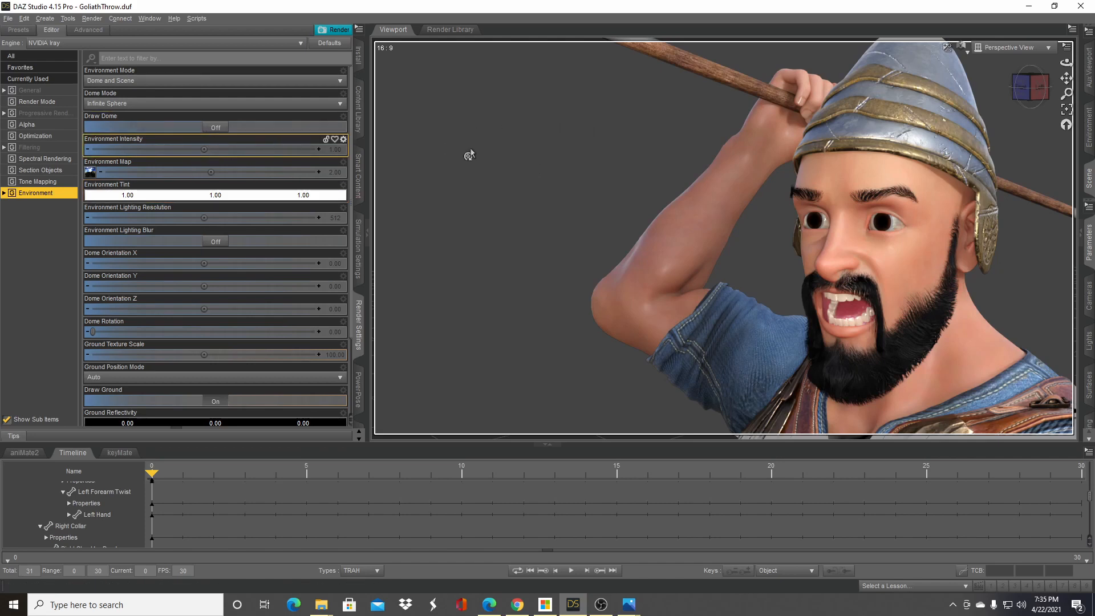
{"action": "mouse_move", "coordinate": [383, 145]}
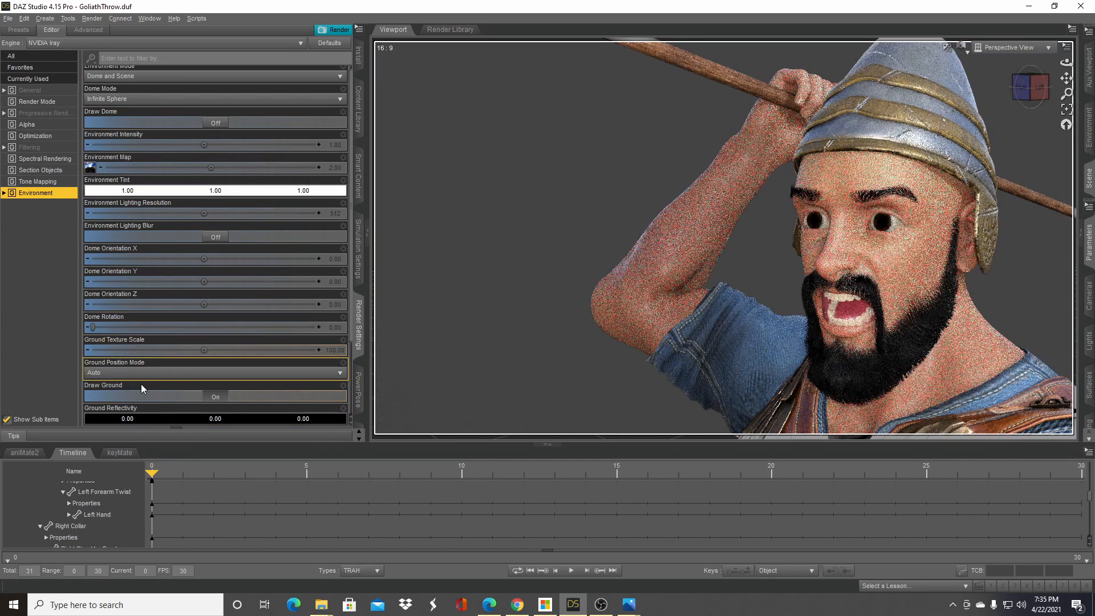
Turn Draw Ground on in the Environment settings so the figure casts a shadow
{"action": "scroll", "scroll_direction": "down", "scroll_amount": 3}
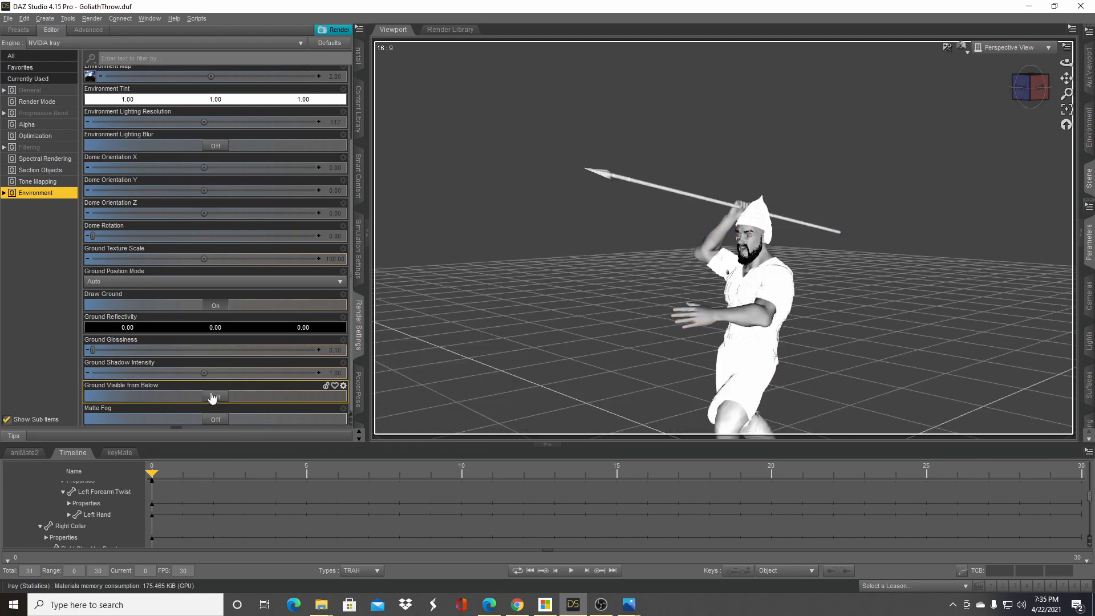
{"action": "left_click", "coordinate": [215, 396]}
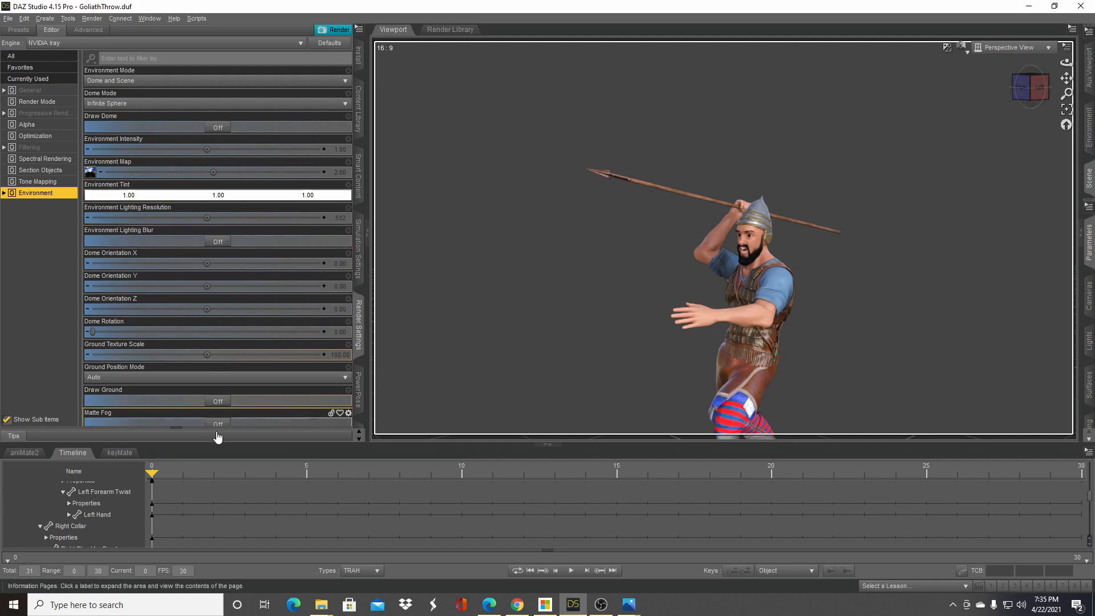
{"action": "left_click", "coordinate": [216, 401]}
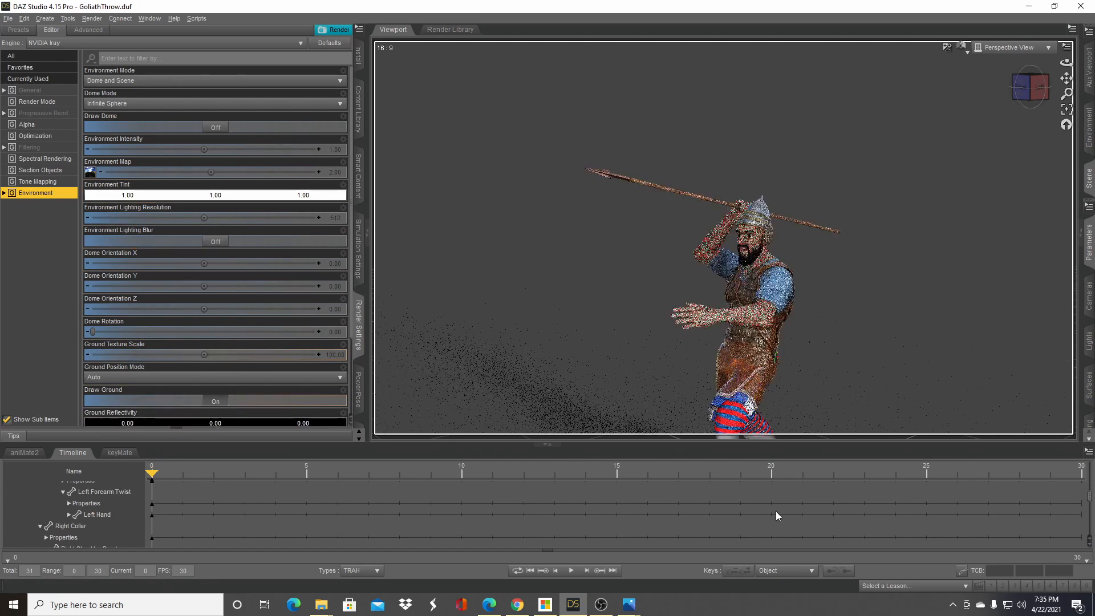
{"action": "mouse_move", "coordinate": [628, 605]}
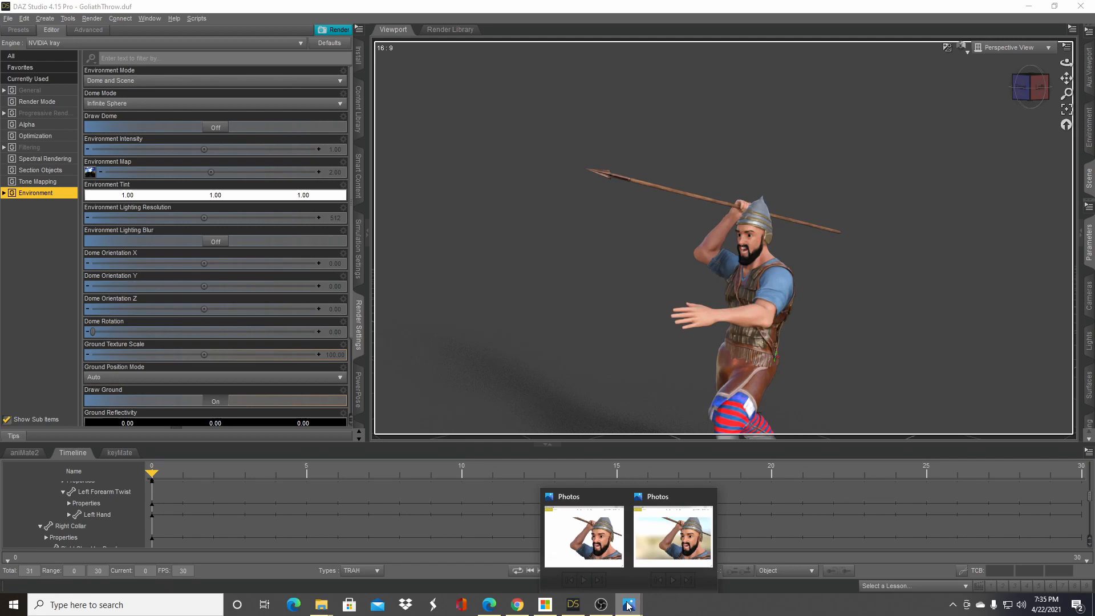
Bring the two warrior render photos to the front side by side
{"action": "left_click", "coordinate": [673, 533]}
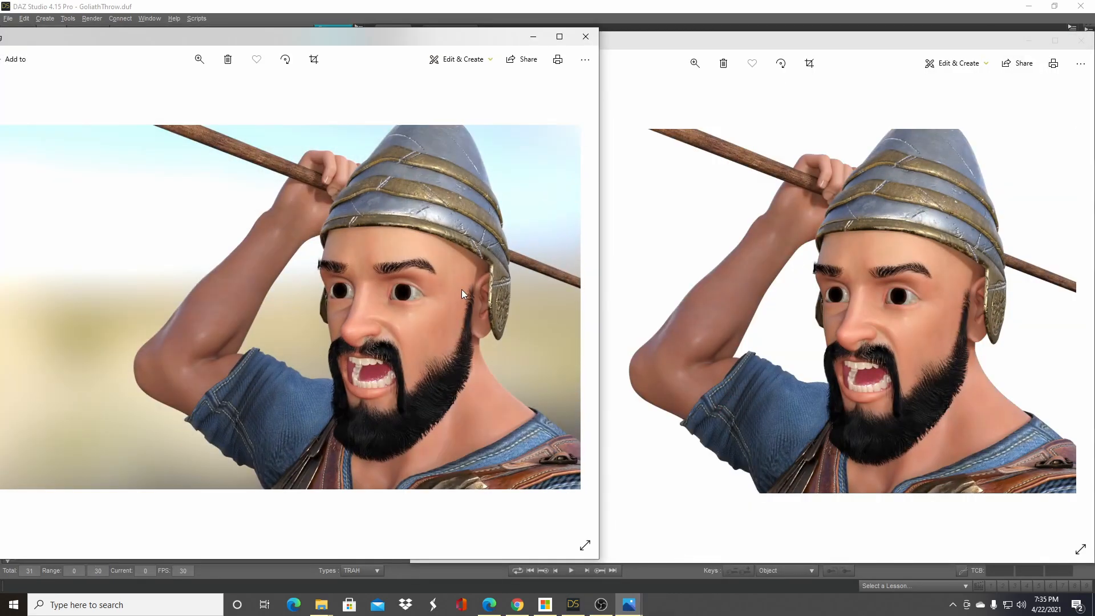
{"action": "mouse_move", "coordinate": [430, 266]}
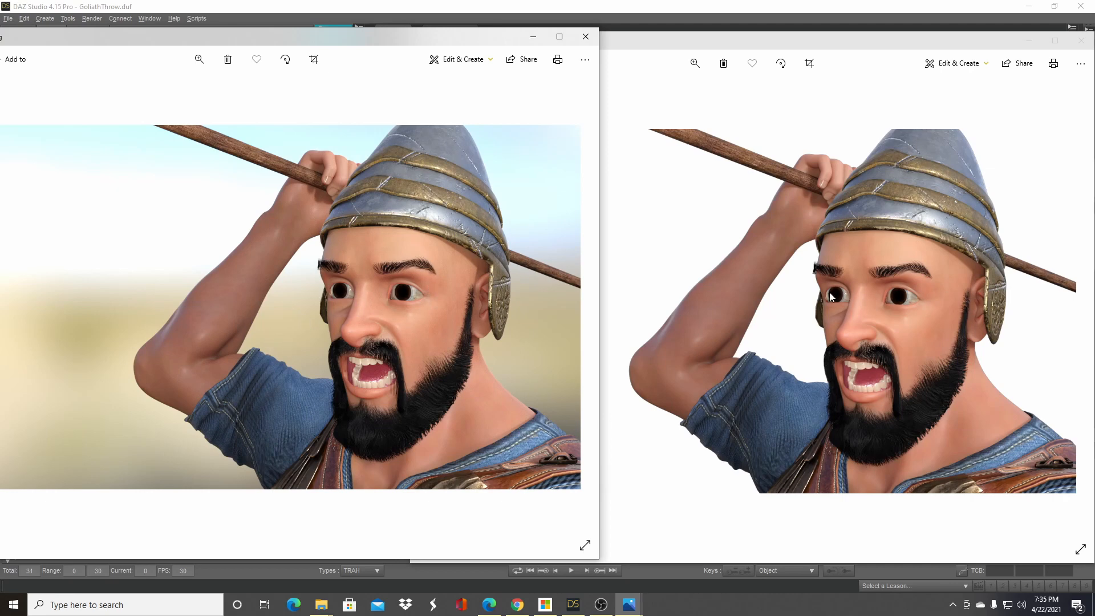
{"action": "mouse_move", "coordinate": [646, 272]}
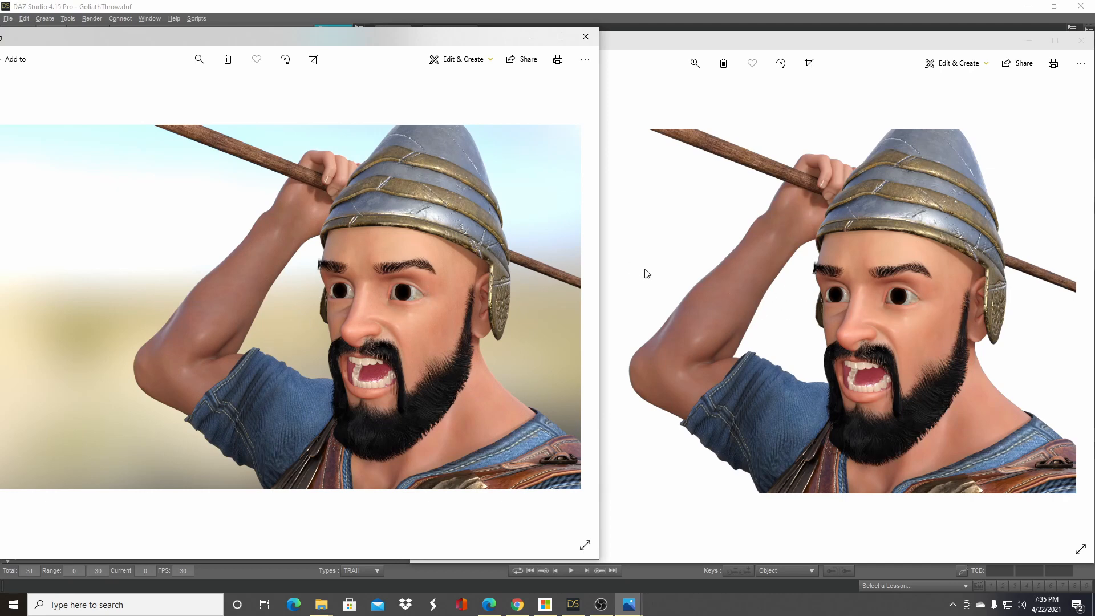
{"action": "mouse_move", "coordinate": [773, 197]}
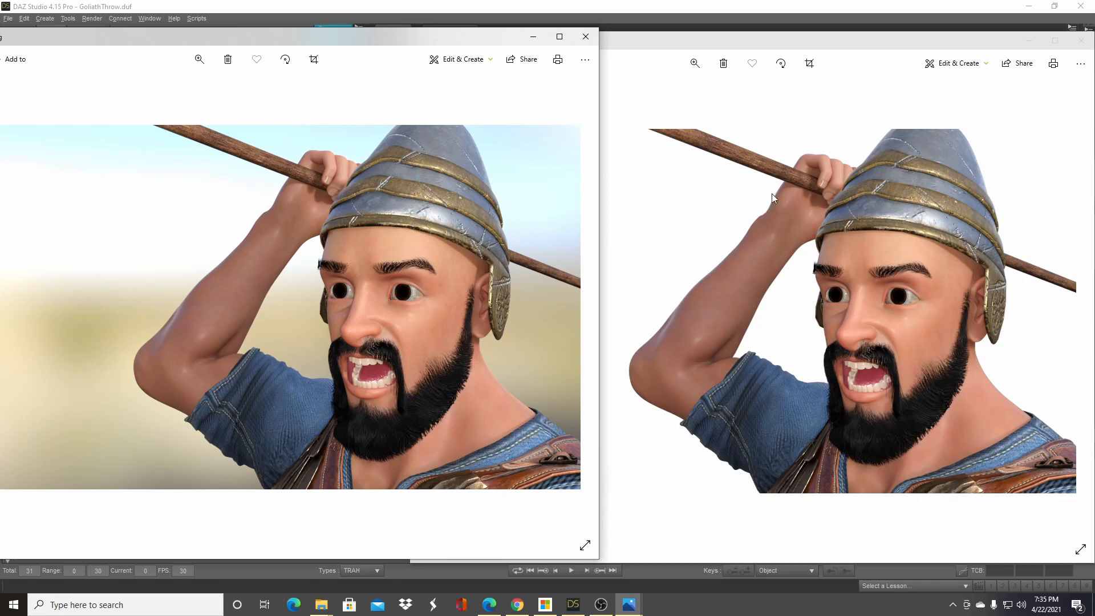
{"action": "mouse_move", "coordinate": [893, 236]}
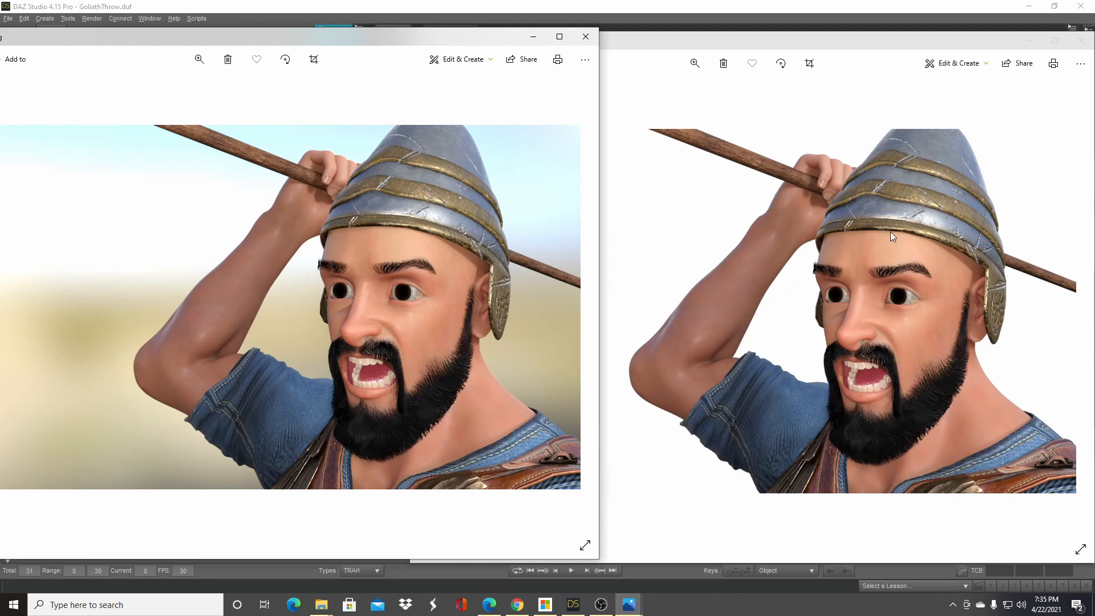
{"action": "mouse_move", "coordinate": [788, 286]}
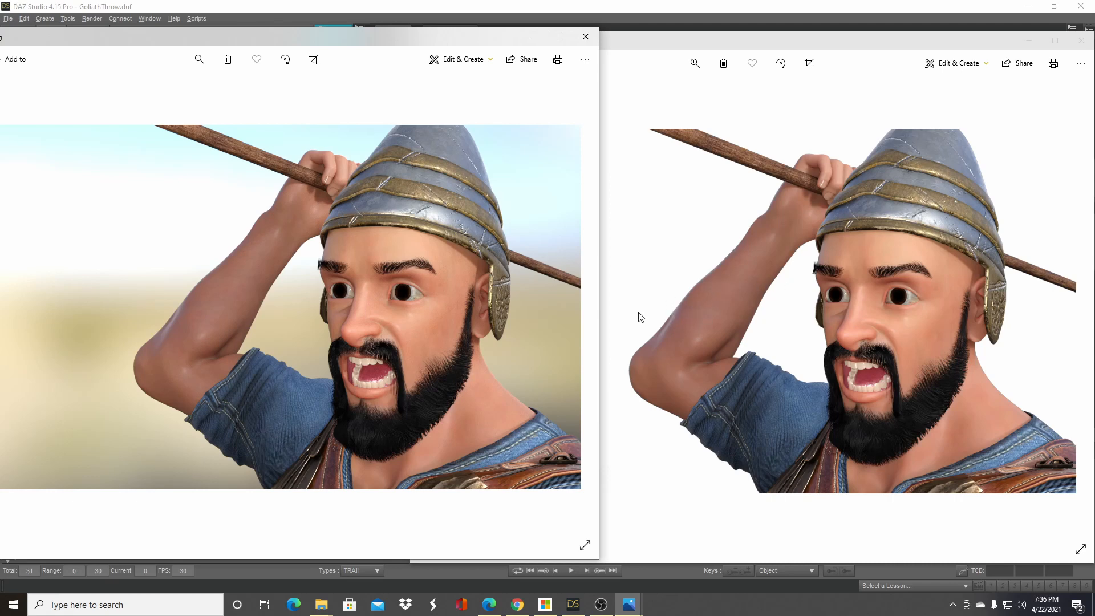
{"action": "mouse_move", "coordinate": [970, 220]}
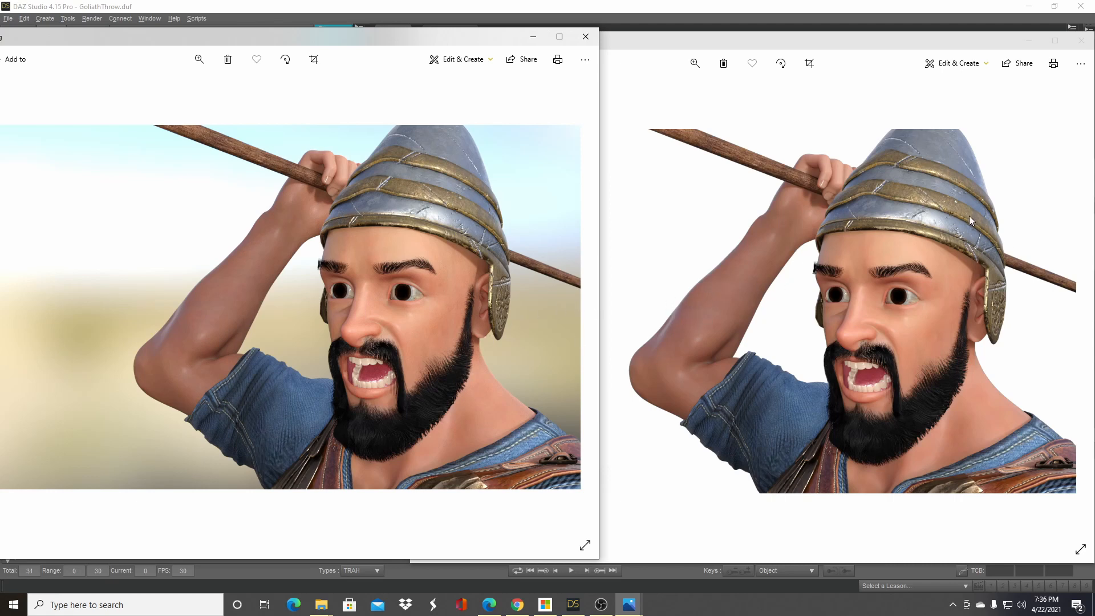
{"action": "mouse_move", "coordinate": [954, 328]}
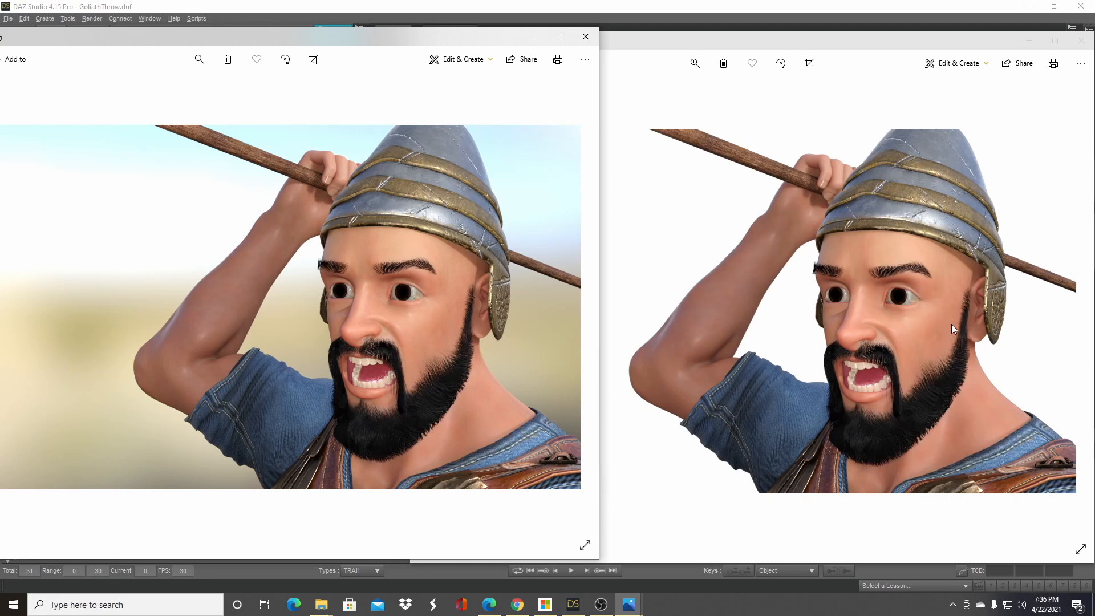
{"action": "mouse_move", "coordinate": [968, 327]}
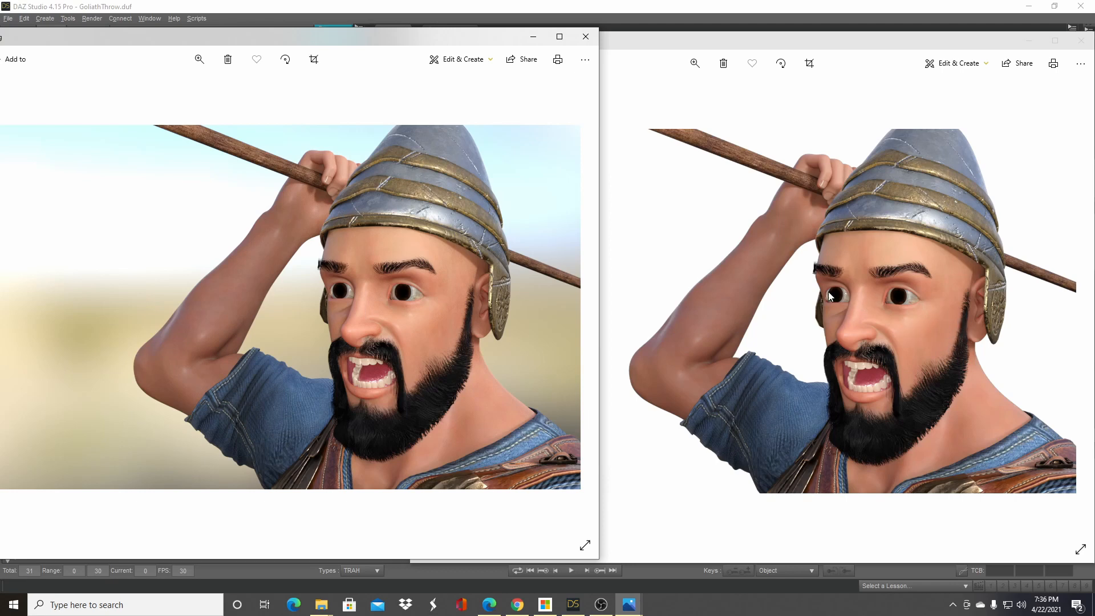
{"action": "mouse_move", "coordinate": [315, 319]}
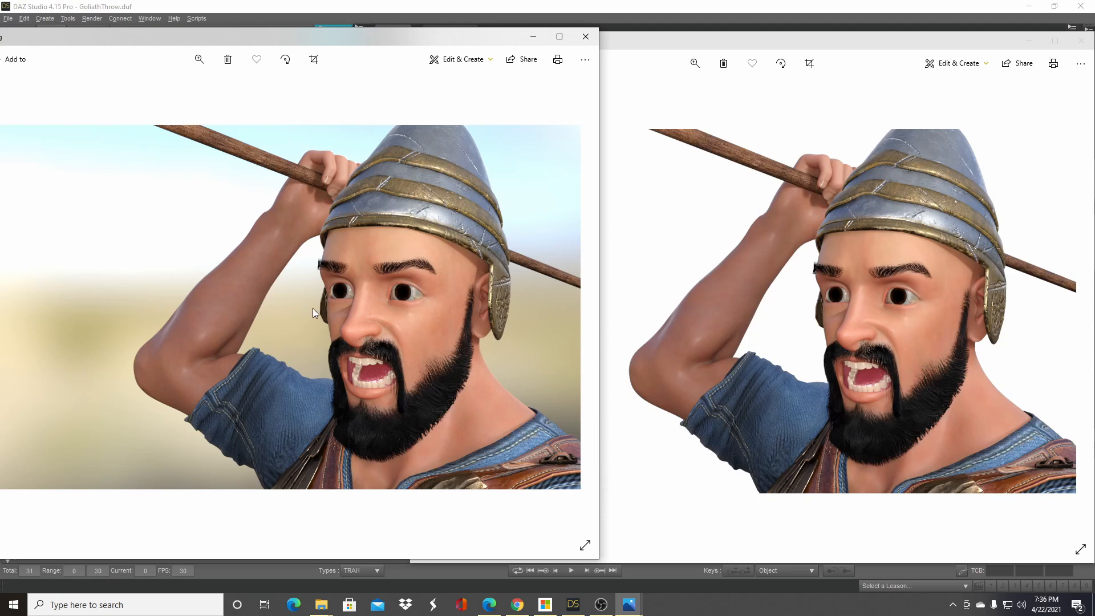
{"action": "mouse_move", "coordinate": [408, 283]}
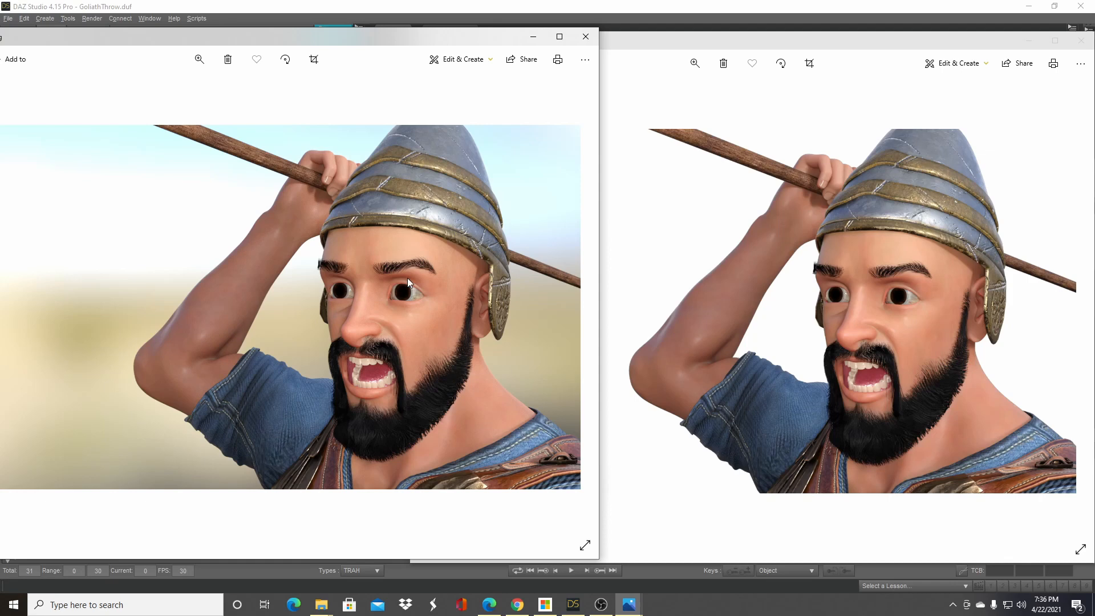
{"action": "mouse_move", "coordinate": [523, 226]}
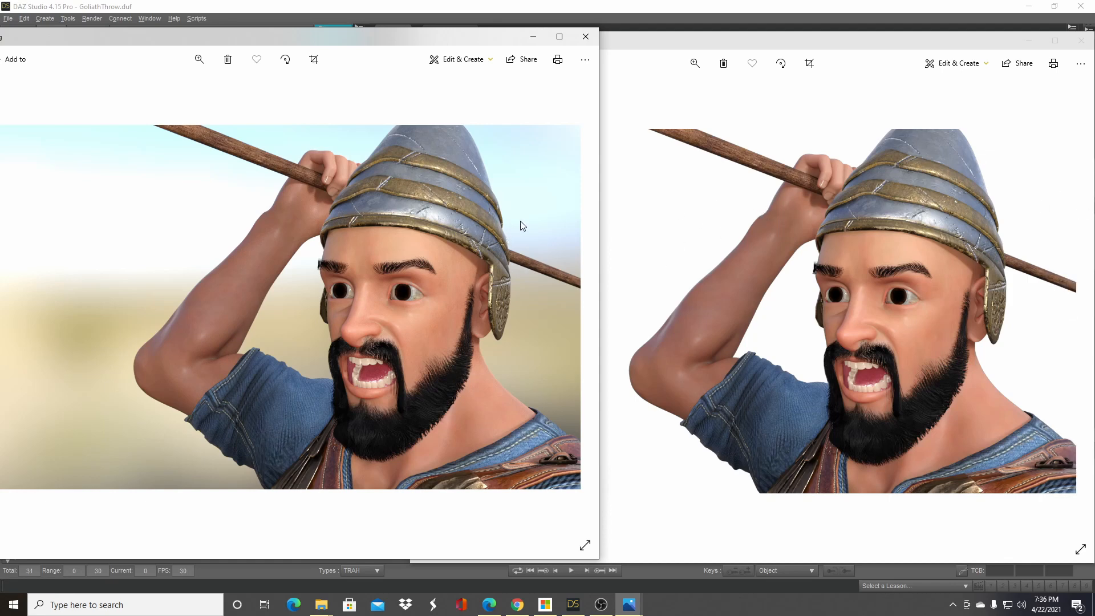
{"action": "mouse_move", "coordinate": [897, 267]}
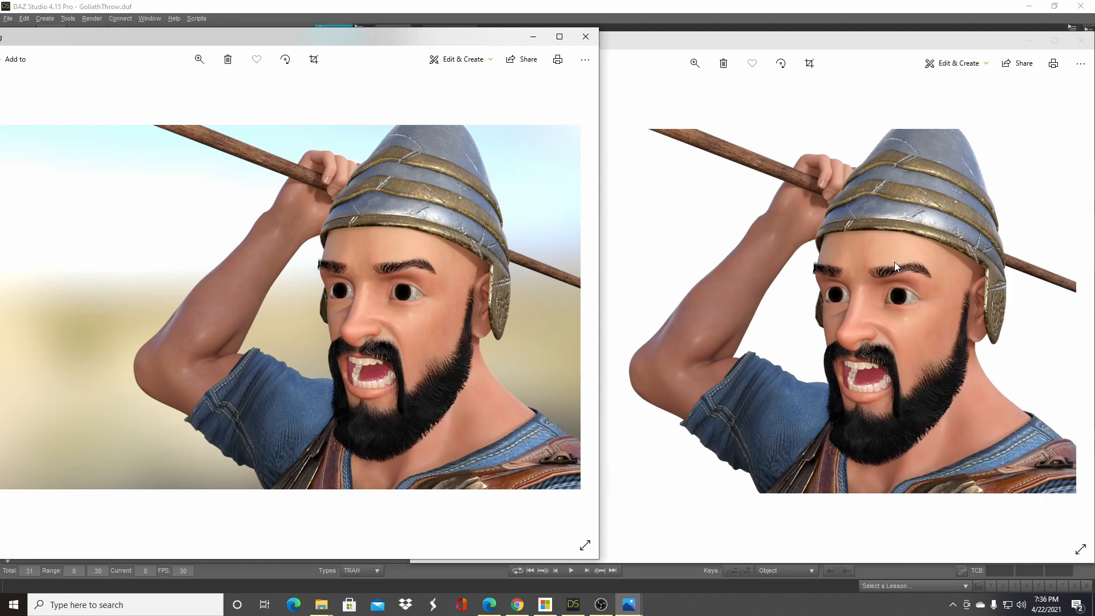
{"action": "mouse_move", "coordinate": [971, 332]}
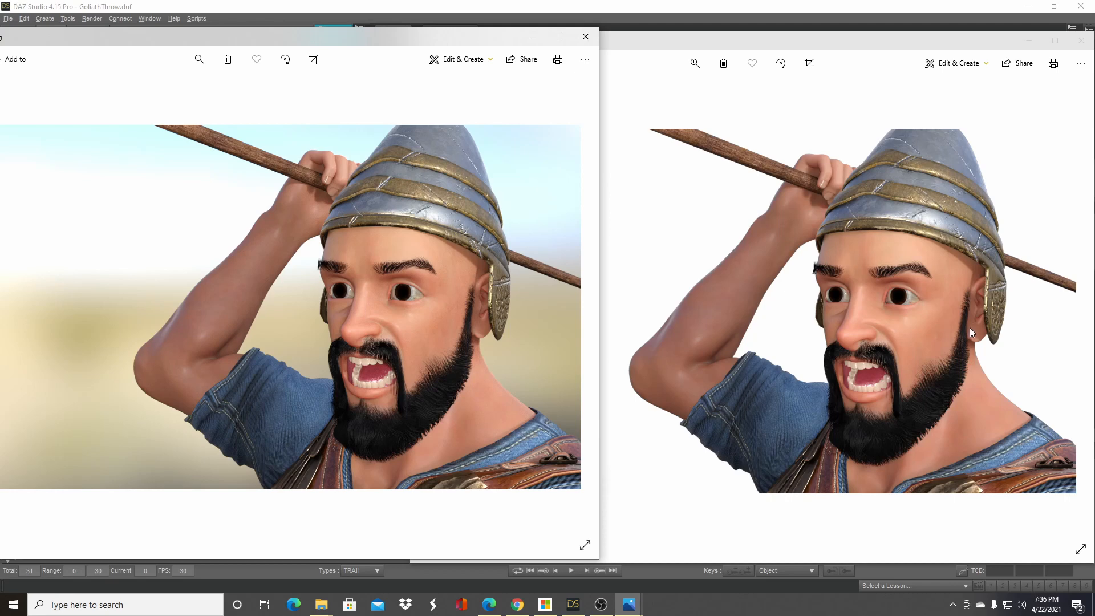
{"action": "mouse_move", "coordinate": [754, 272]}
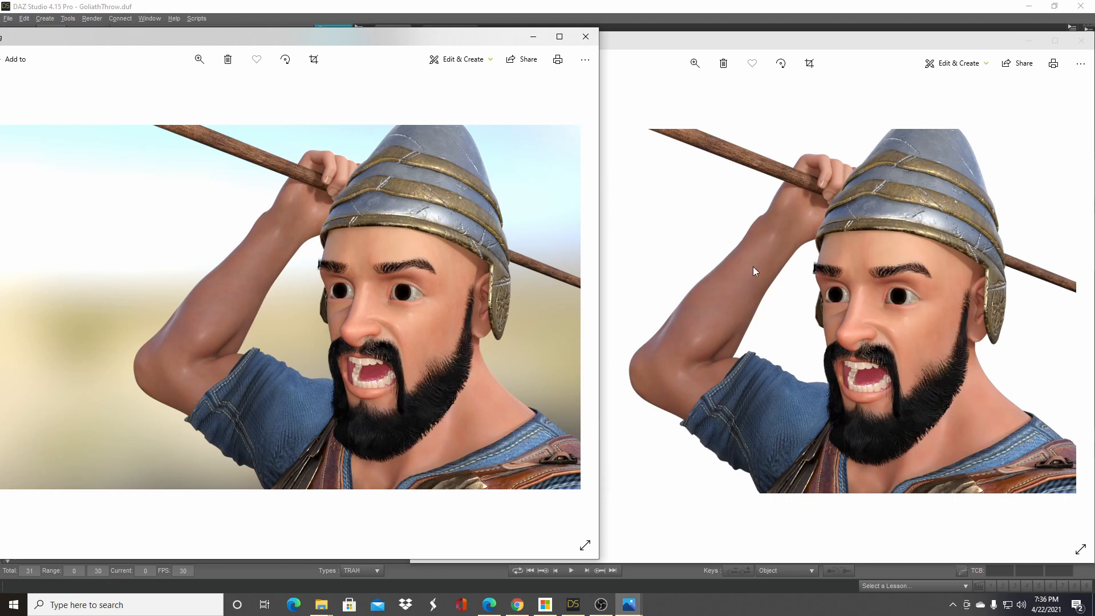
{"action": "mouse_move", "coordinate": [740, 291]}
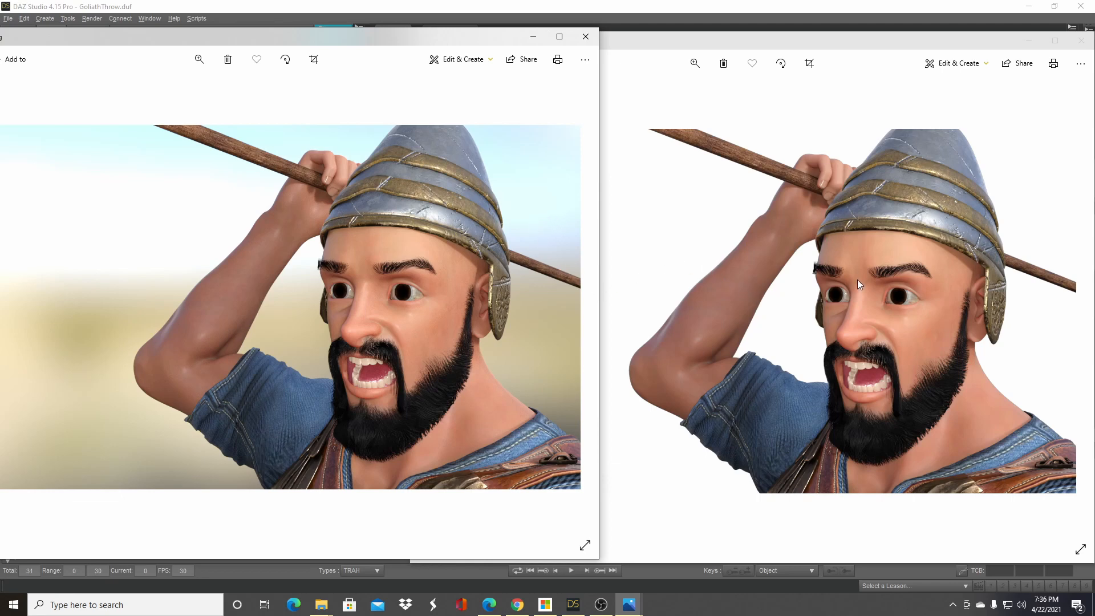
{"action": "mouse_move", "coordinate": [812, 272]}
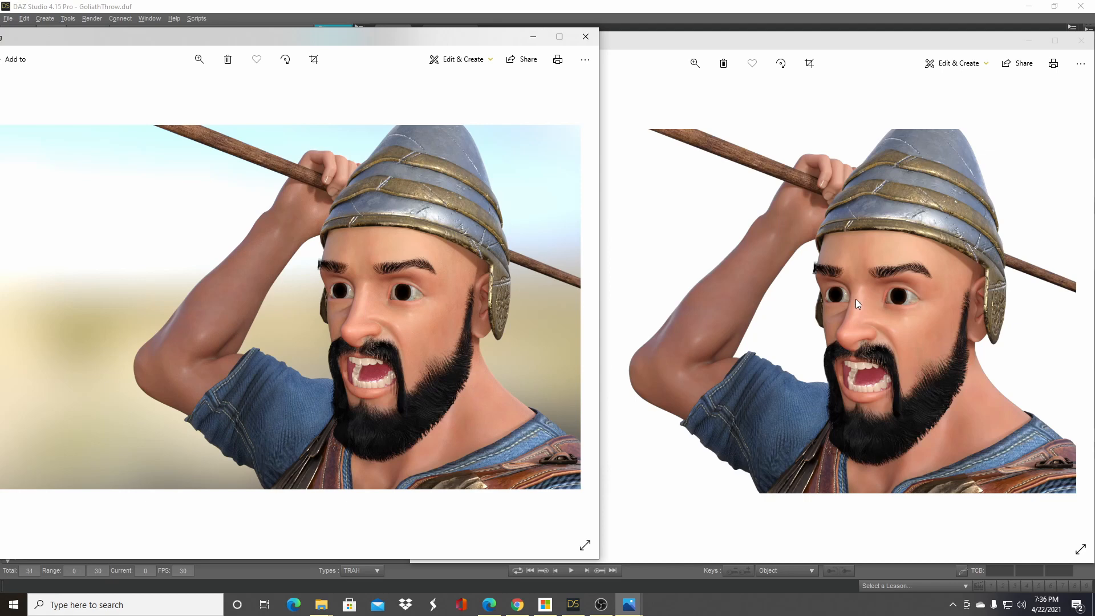
{"action": "mouse_move", "coordinate": [852, 328]}
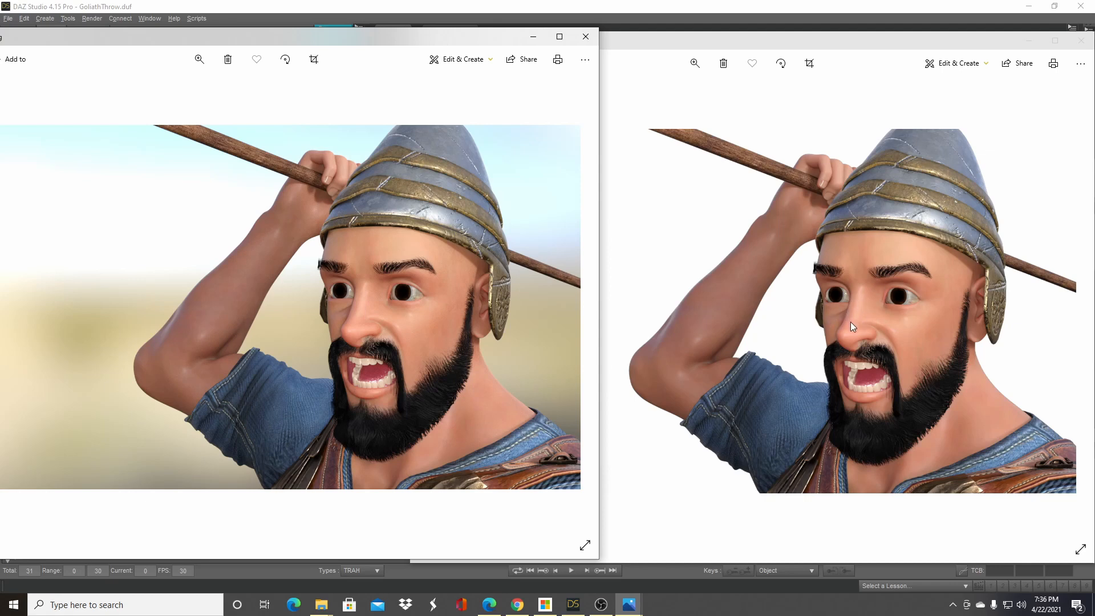
{"action": "mouse_move", "coordinate": [888, 289]}
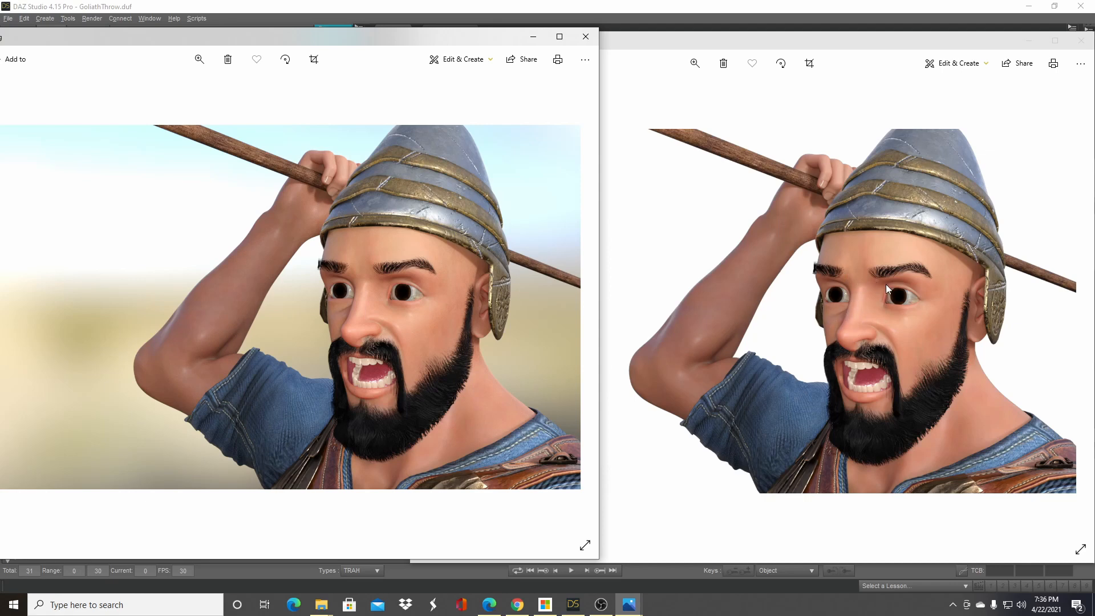
{"action": "mouse_move", "coordinate": [870, 332]}
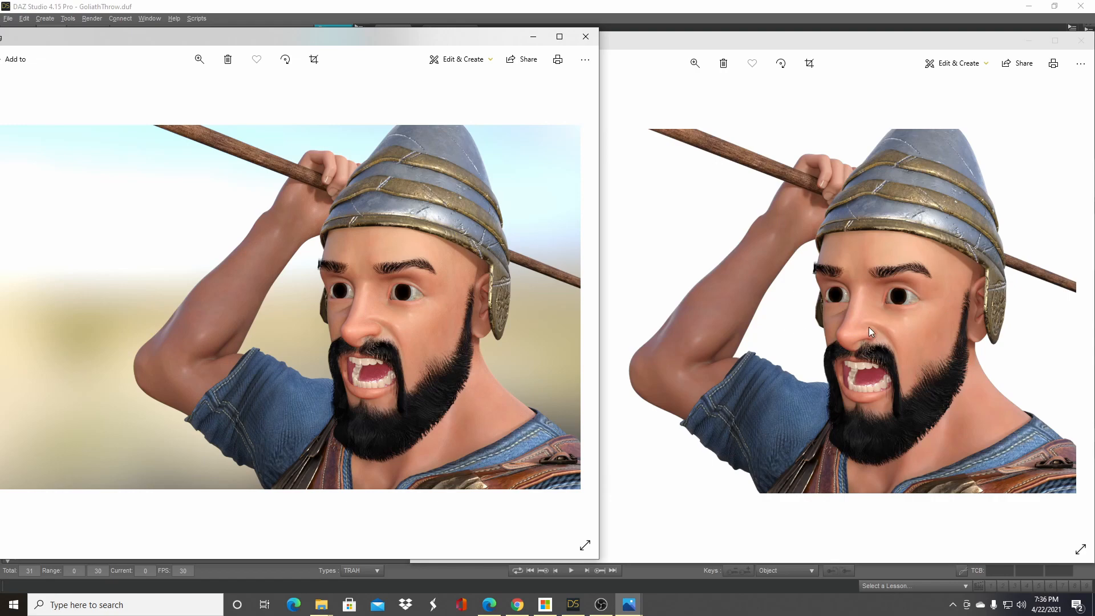
{"action": "mouse_move", "coordinate": [532, 37]}
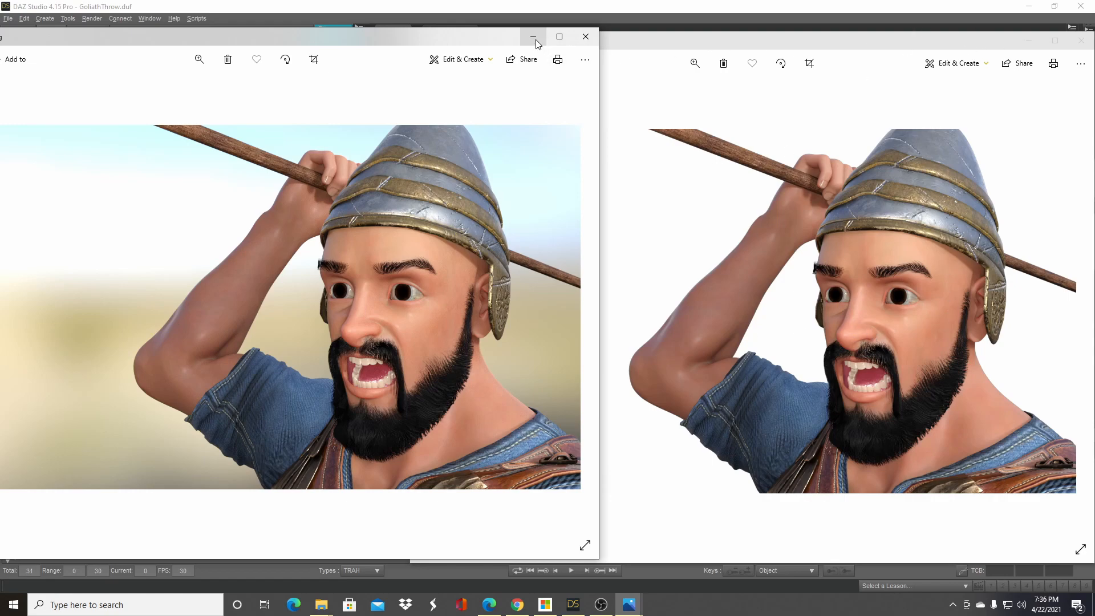
Minimize both render photos, including Optimized.png, and list the viewport draw styles
{"action": "left_click", "coordinate": [532, 37]}
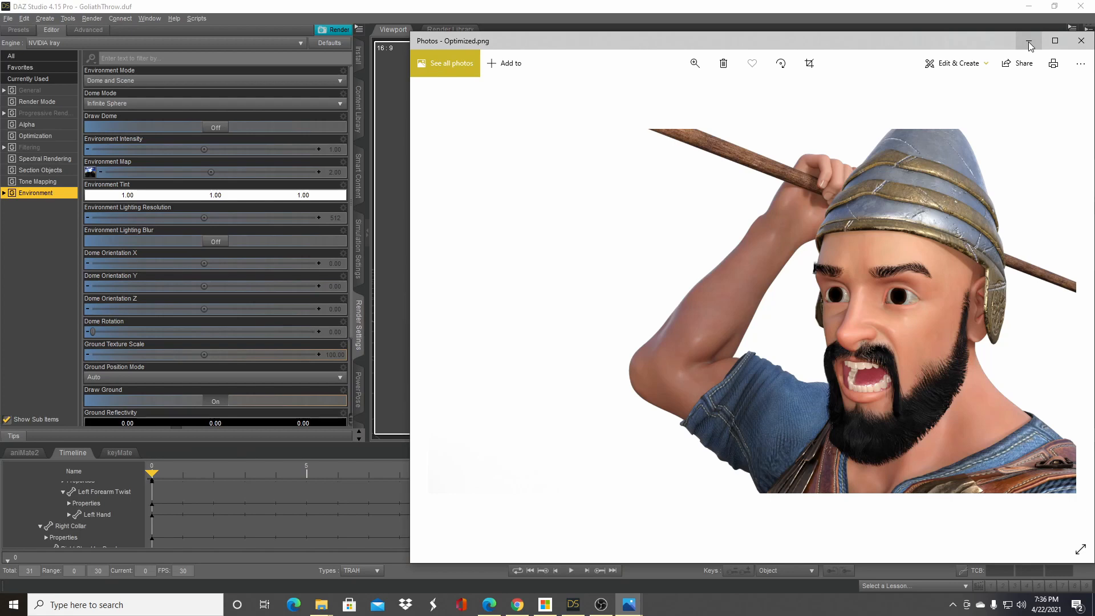
{"action": "left_click", "coordinate": [1082, 41]}
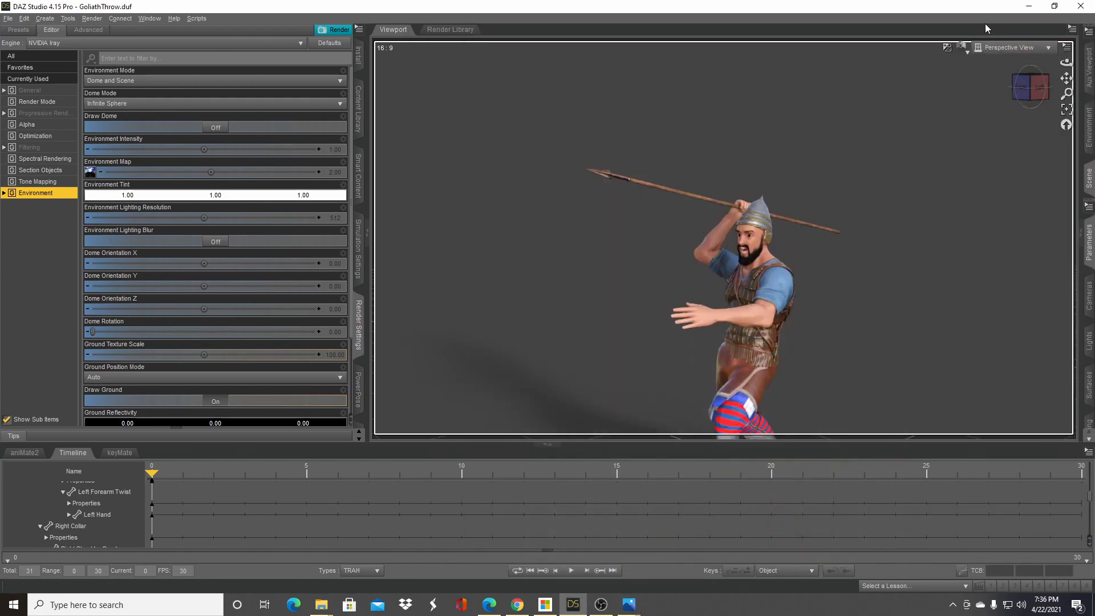
{"action": "mouse_move", "coordinate": [964, 48]}
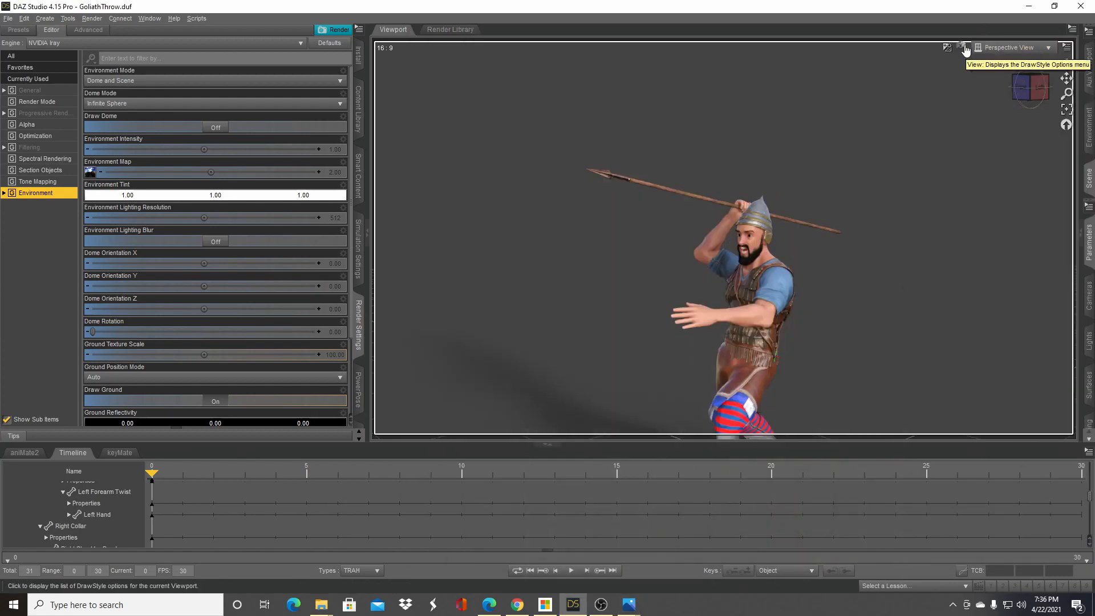
{"action": "left_click", "coordinate": [965, 48]}
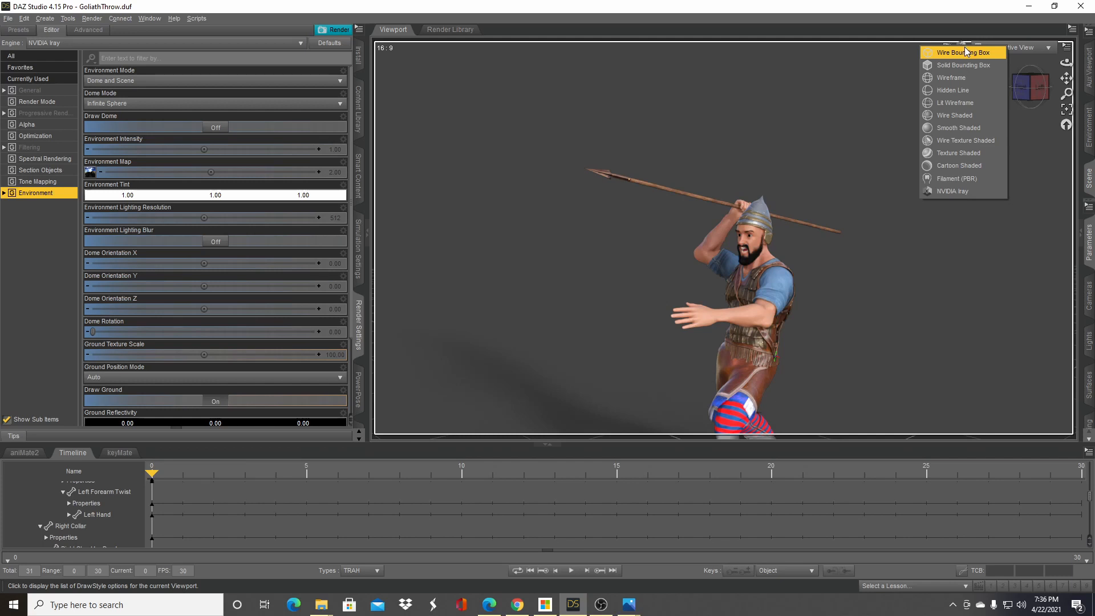
{"action": "mouse_move", "coordinate": [1009, 221]}
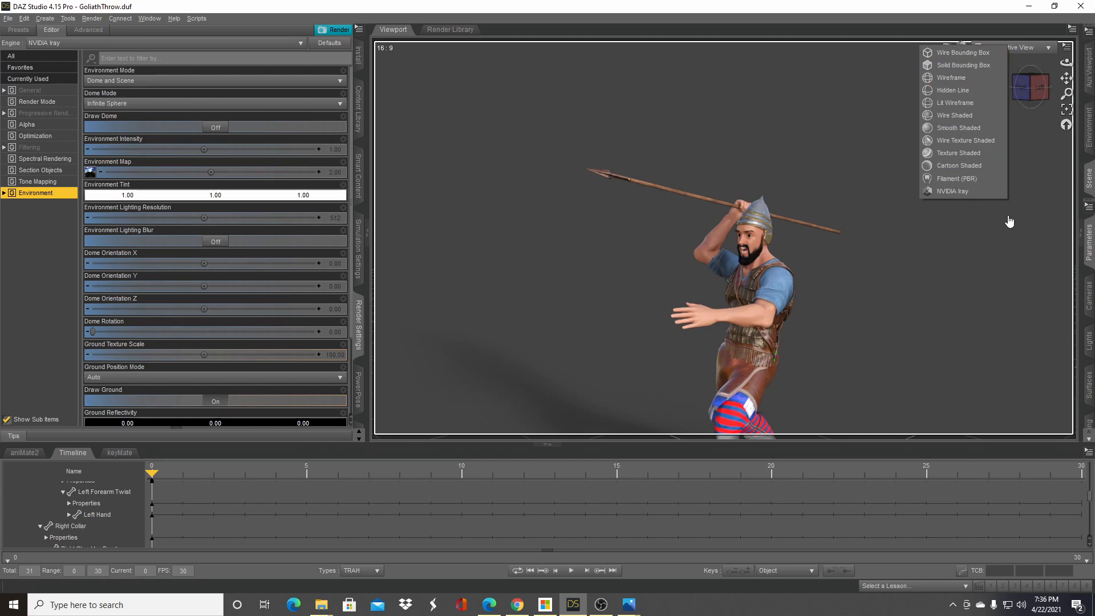
{"action": "mouse_move", "coordinate": [1016, 219]}
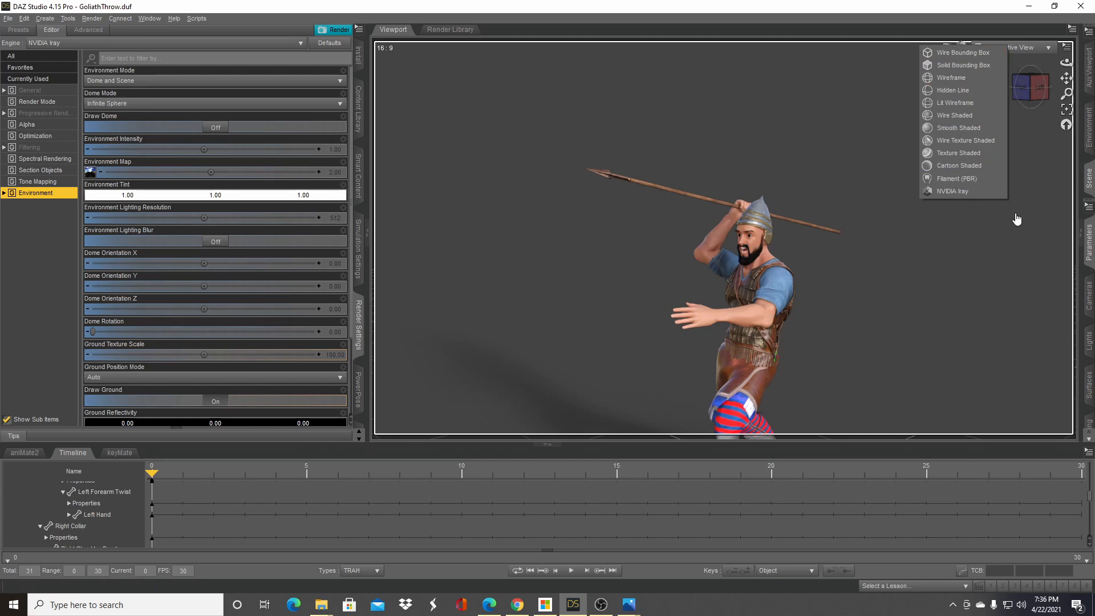